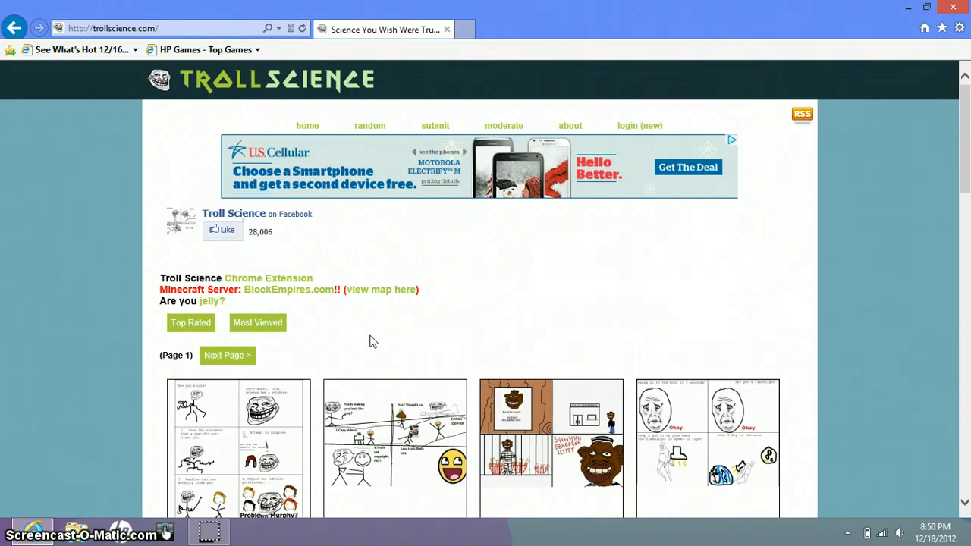
# Scroll the comic listing and open the 'U jelly taxpayers?' comic from its thumbnail
pyautogui.scroll(-3)
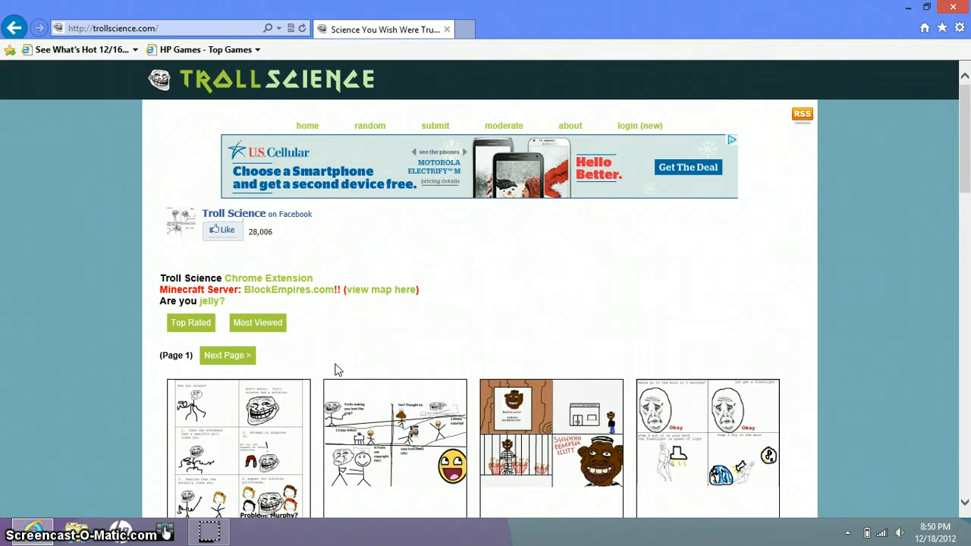
pyautogui.scroll(-3)
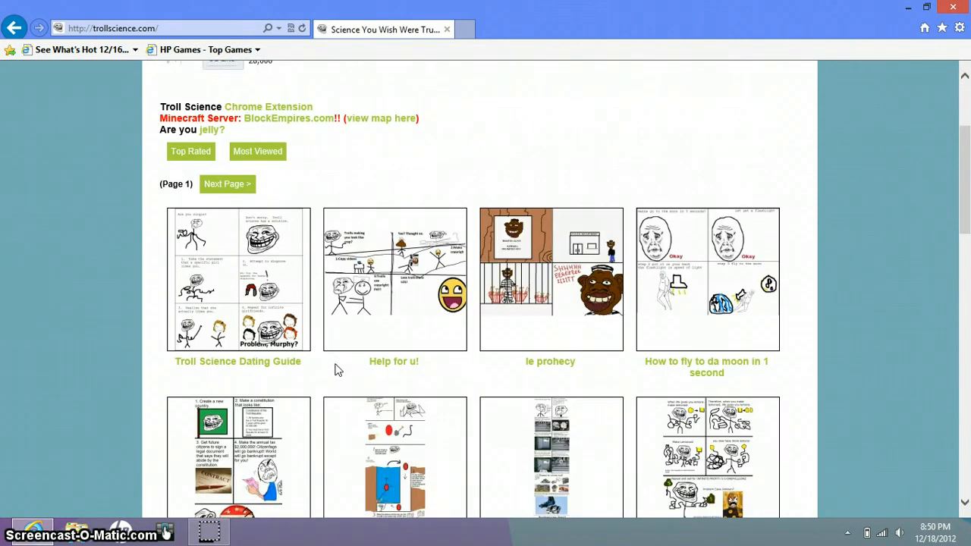
pyautogui.scroll(-3)
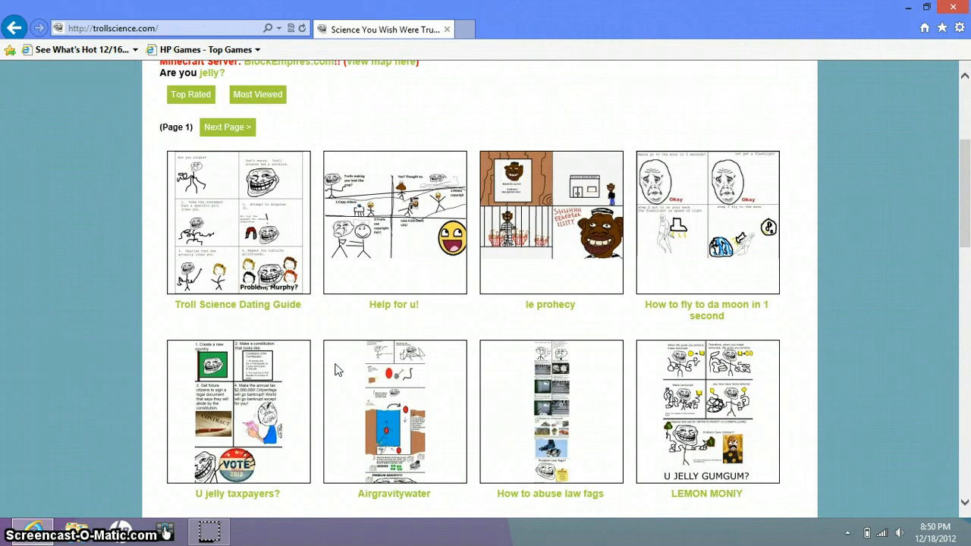
pyautogui.click(256, 422)
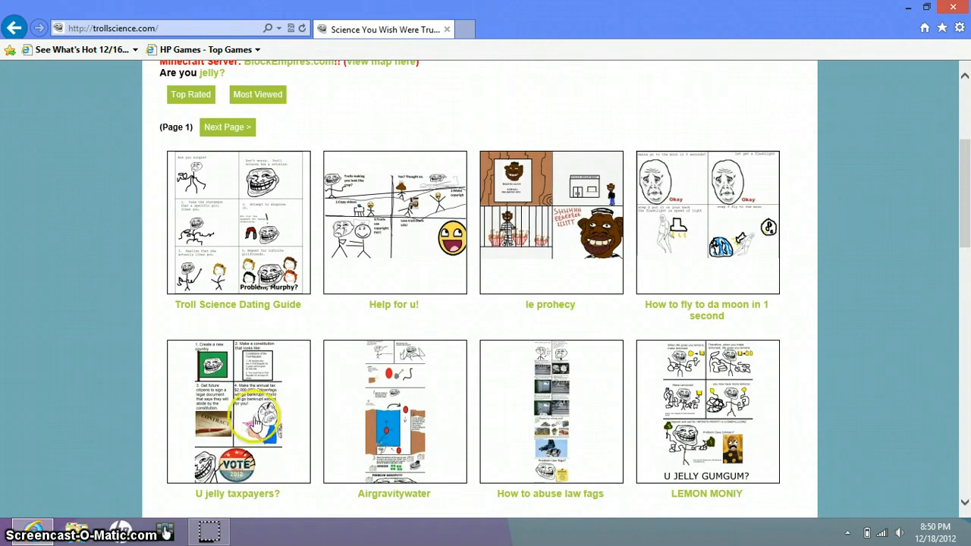
pyautogui.moveTo(256, 422)
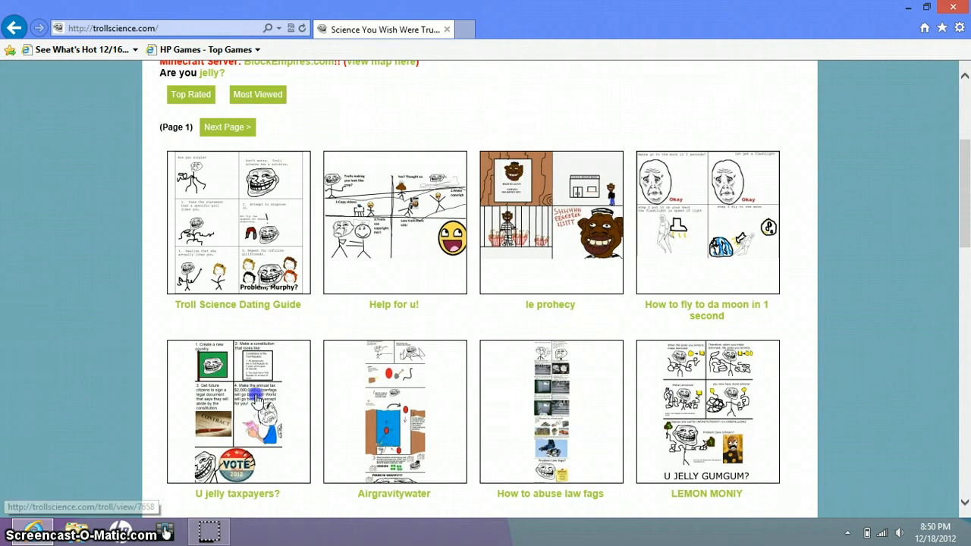
pyautogui.click(236, 411)
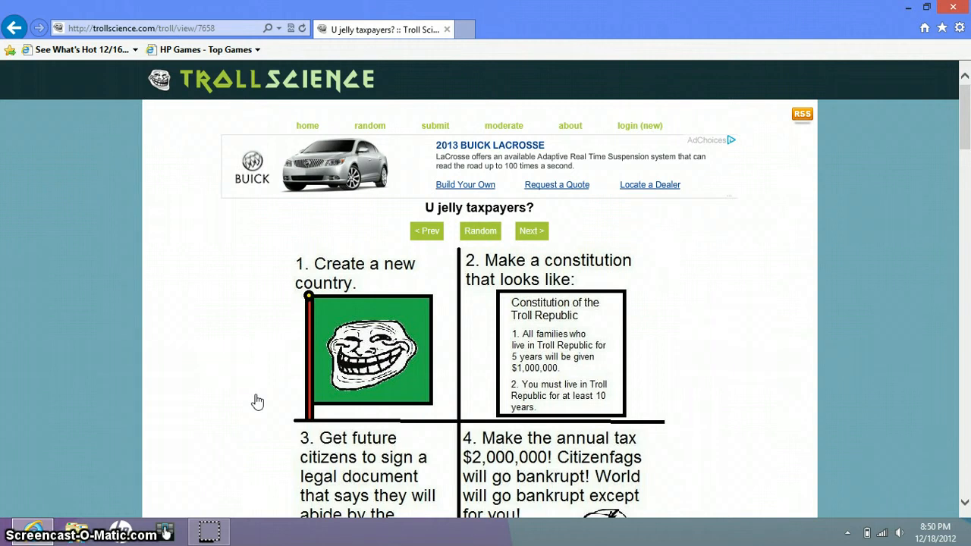
# Read 'U jelly taxpayers?' down to its final panel, upload details and Prev/Random/Next buttons
pyautogui.scroll(-3)
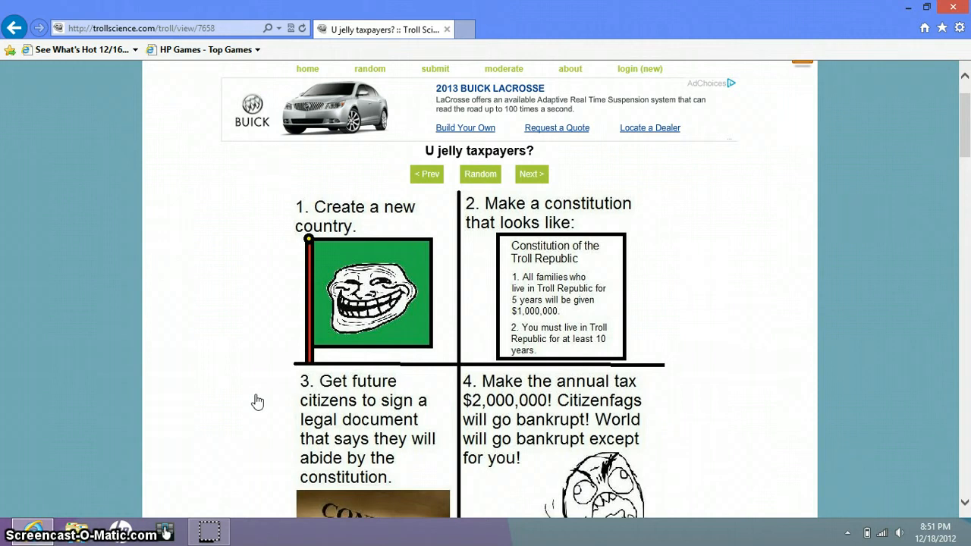
pyautogui.scroll(-3)
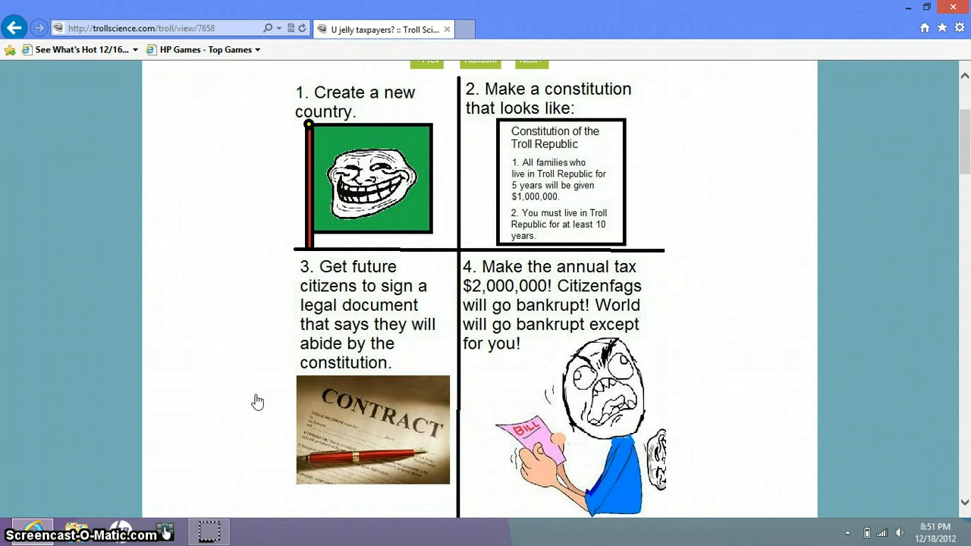
pyautogui.scroll(-3)
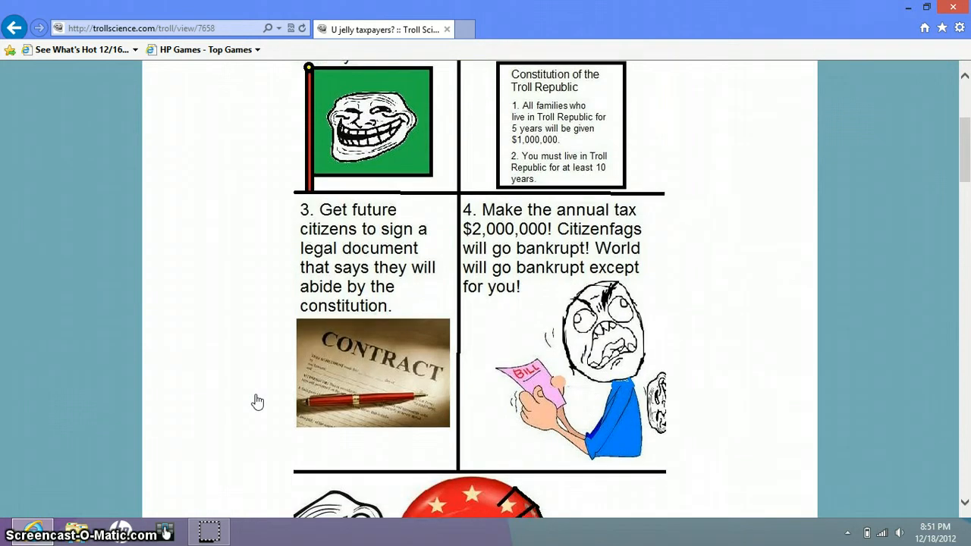
pyautogui.scroll(-3)
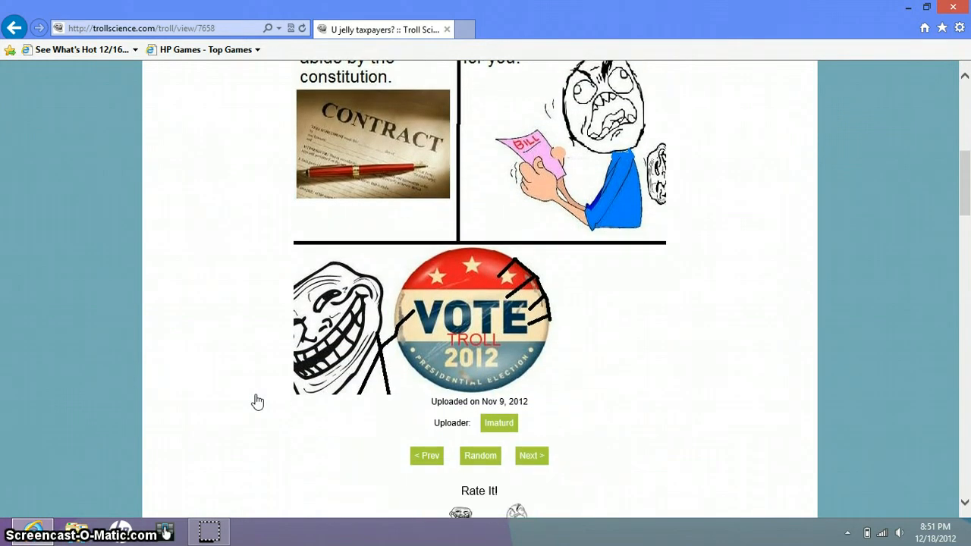
pyautogui.moveTo(479, 455)
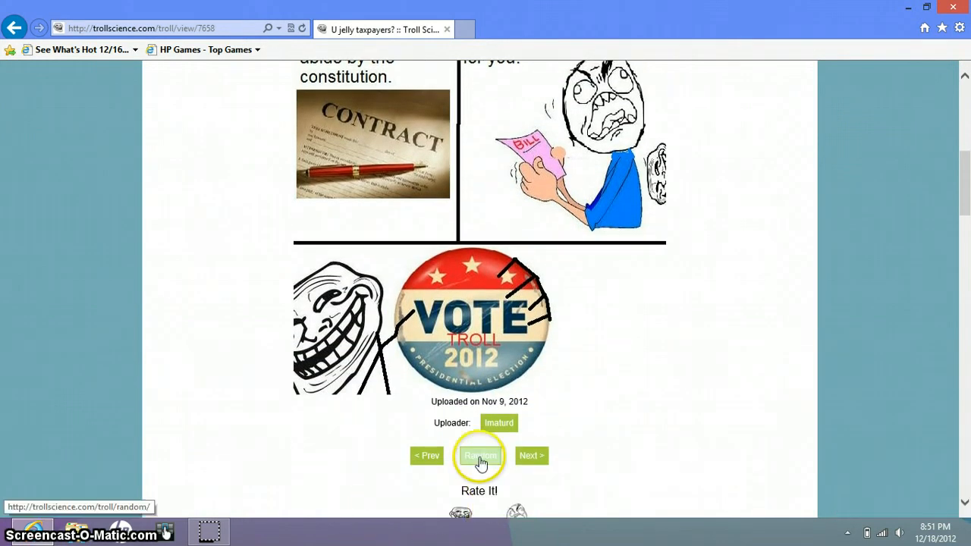
# Load the random comic 'Weight Loss', read it to its 'Problem?' panel, and request another random comic
pyautogui.click(479, 455)
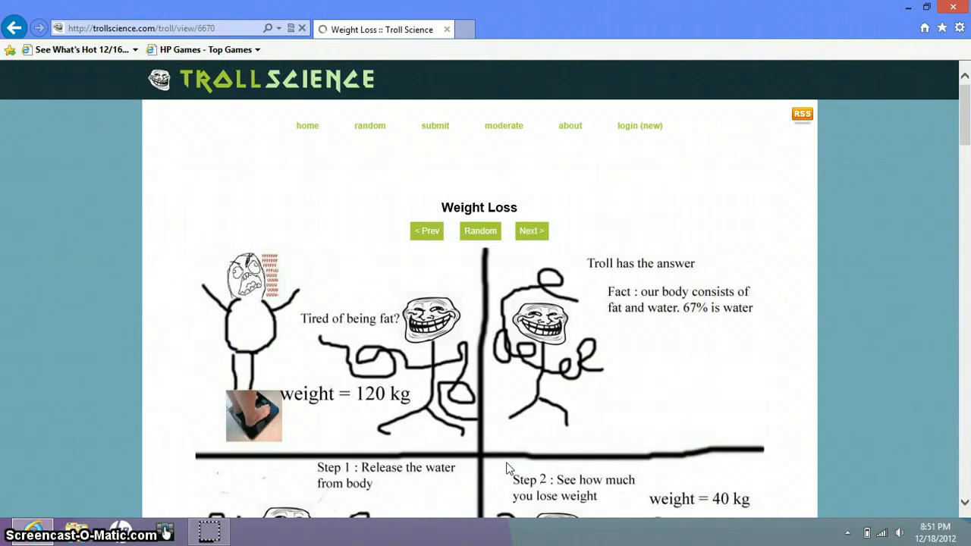
pyautogui.scroll(-3)
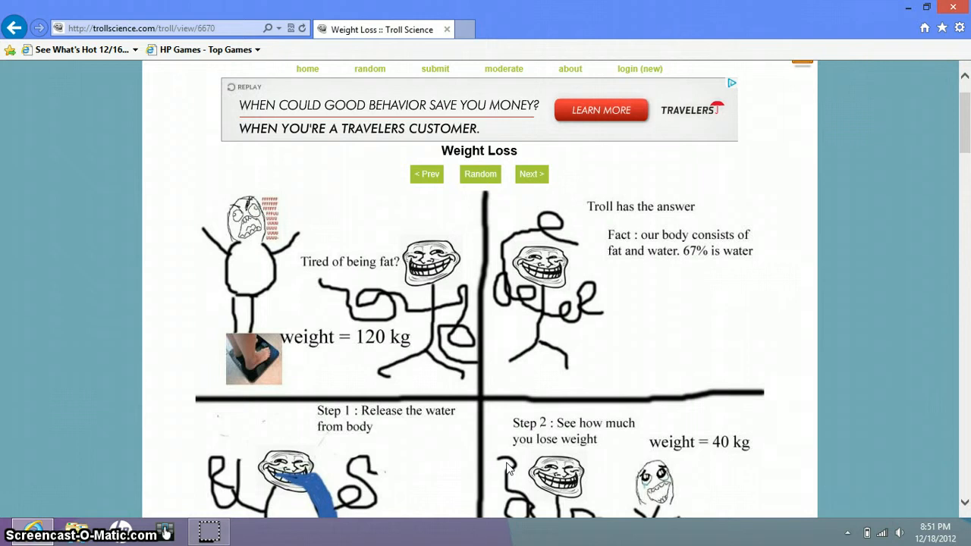
pyautogui.scroll(-3)
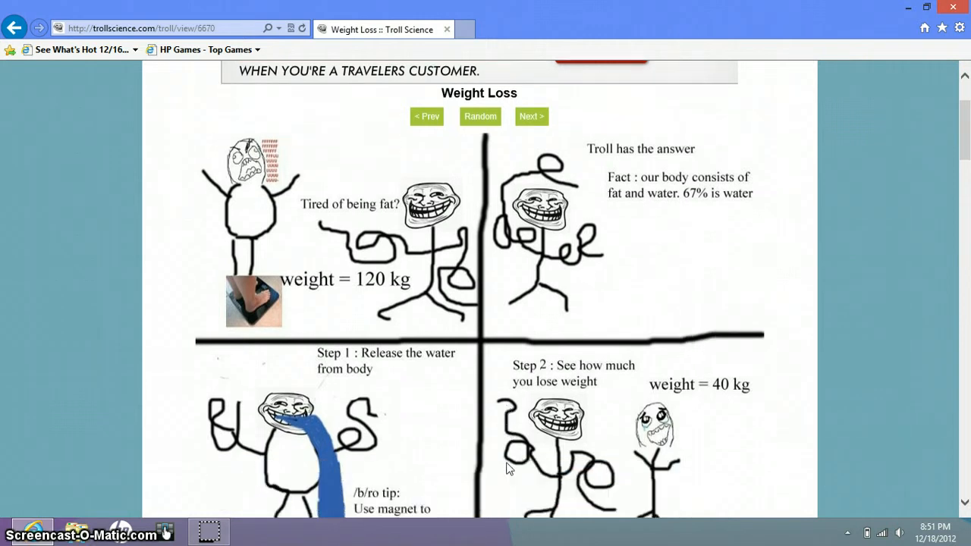
pyautogui.scroll(-3)
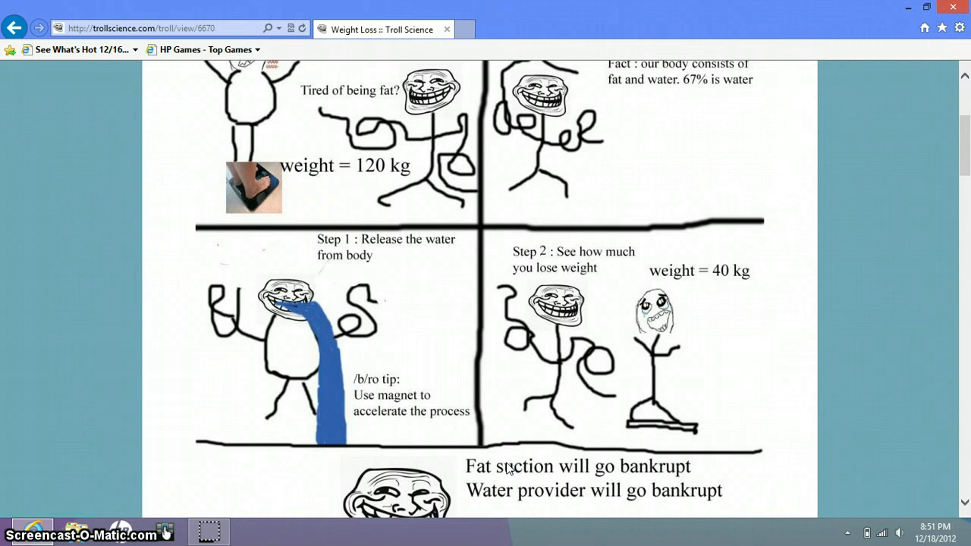
pyautogui.scroll(-3)
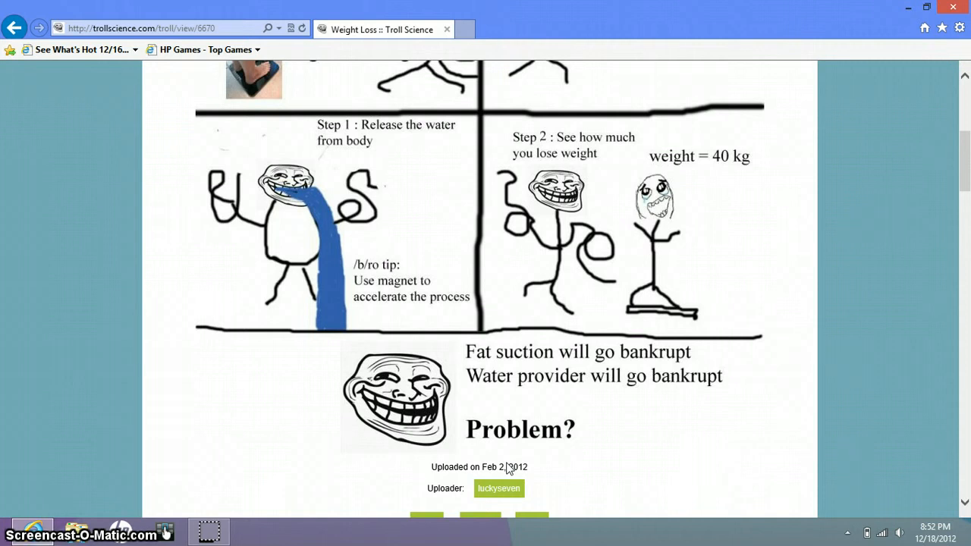
pyautogui.scroll(-3)
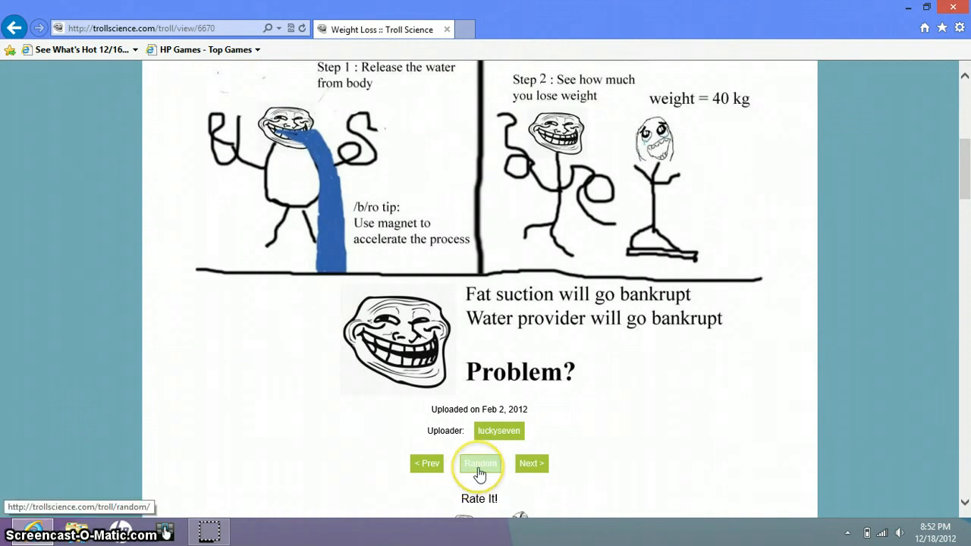
pyautogui.click(479, 464)
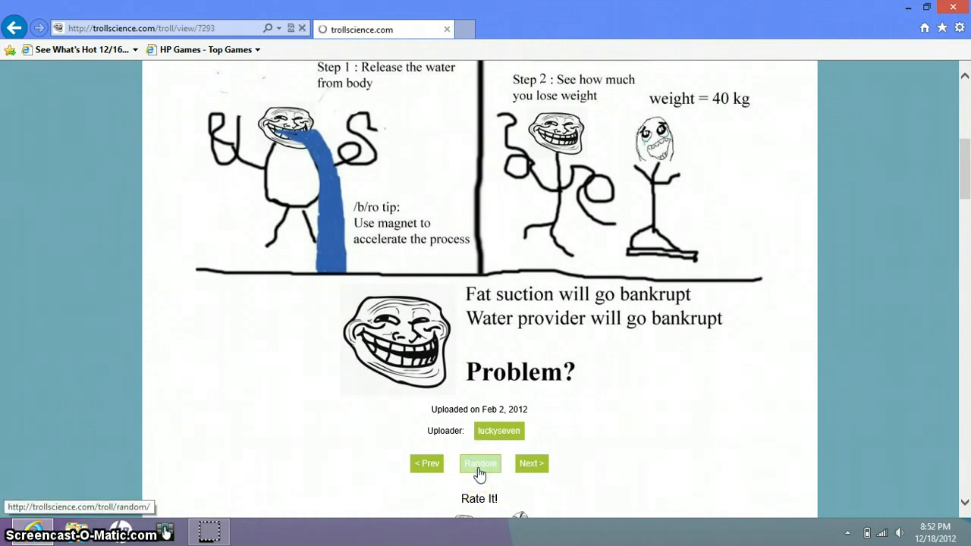
# Load the jelly-themed random comic uploaded Oct 6, 2012 and read it down to its rating counts
pyautogui.click(479, 464)
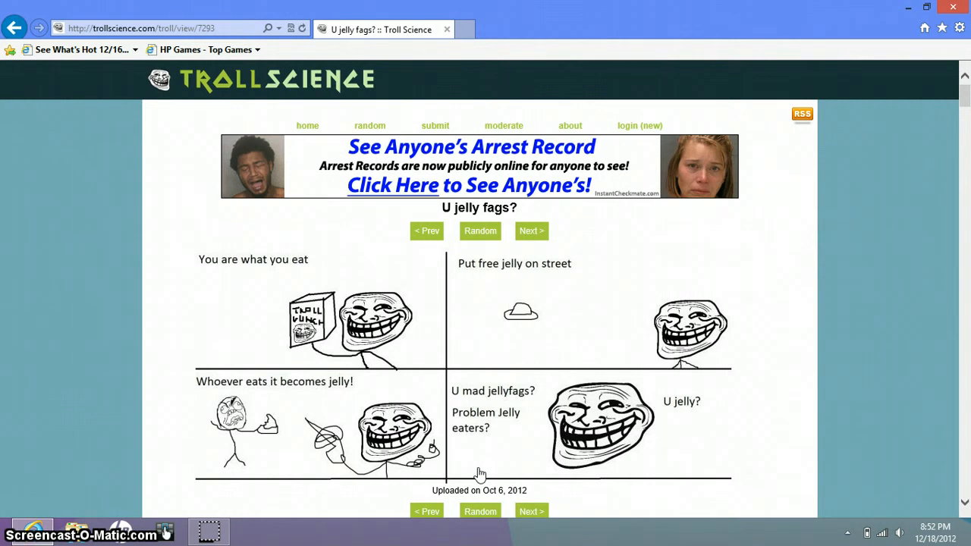
pyautogui.scroll(-3)
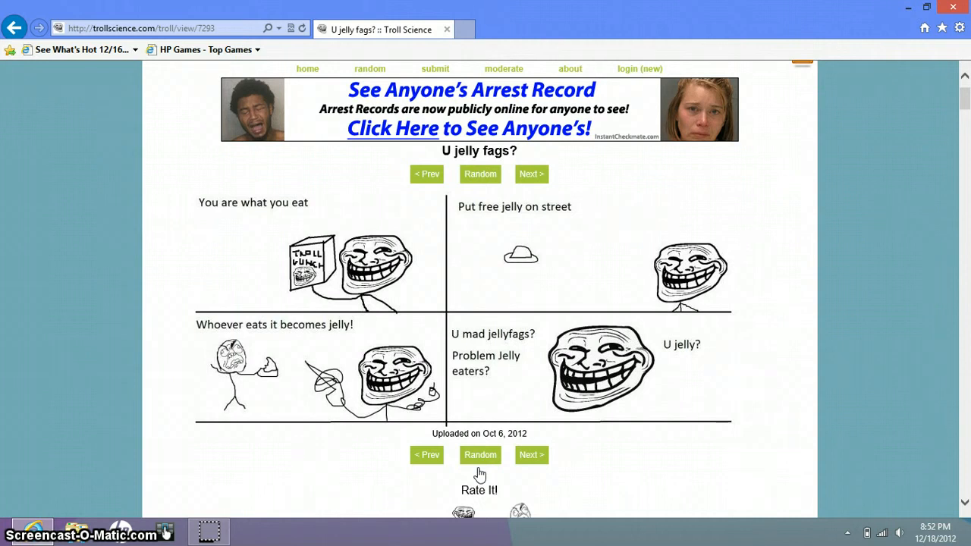
pyautogui.scroll(-3)
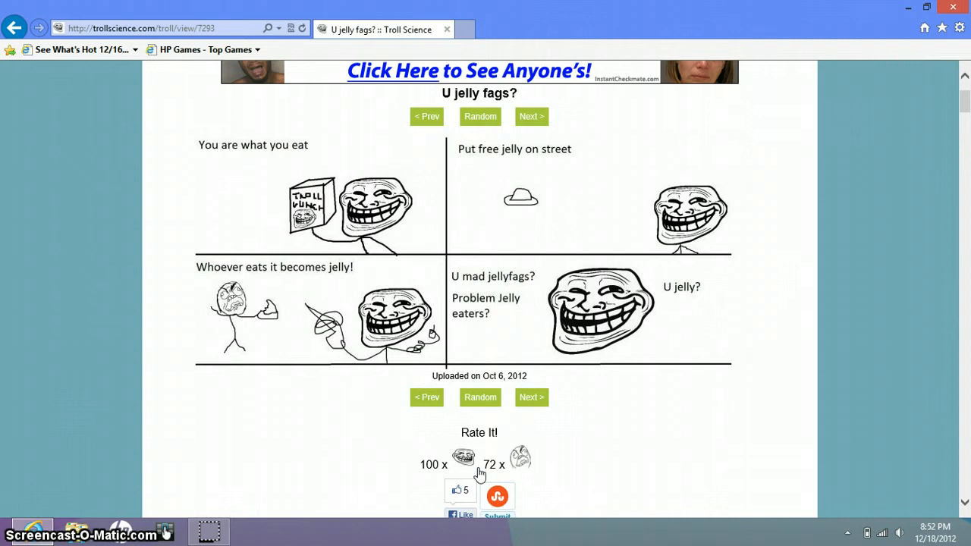
pyautogui.scroll(-3)
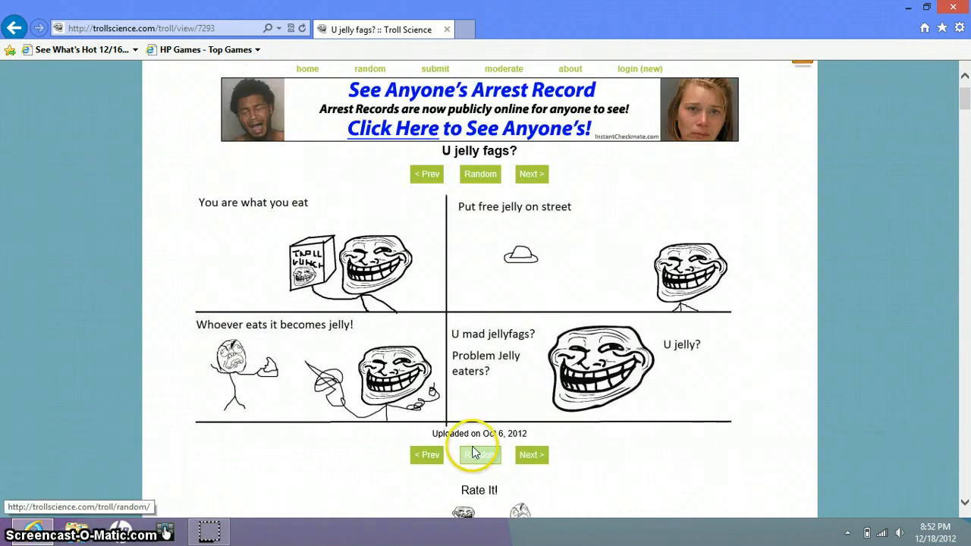
# Load the random comic 'No More Problem' and read it through its rating counts and first comment
pyautogui.click(480, 455)
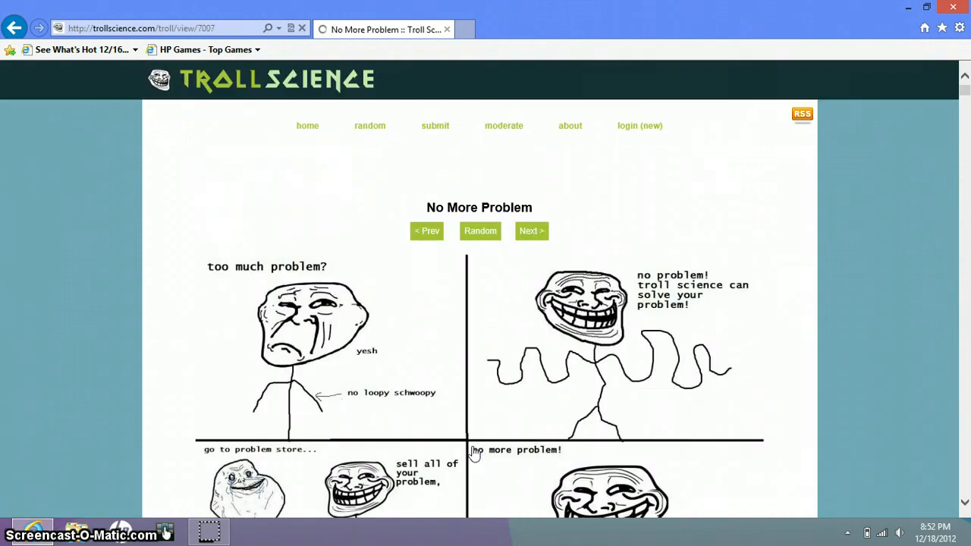
pyautogui.scroll(-3)
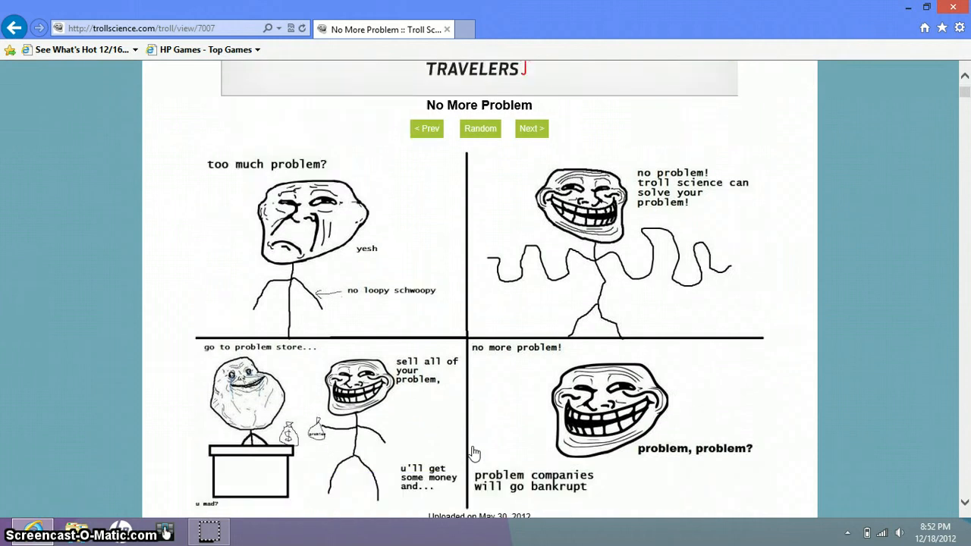
pyautogui.scroll(-3)
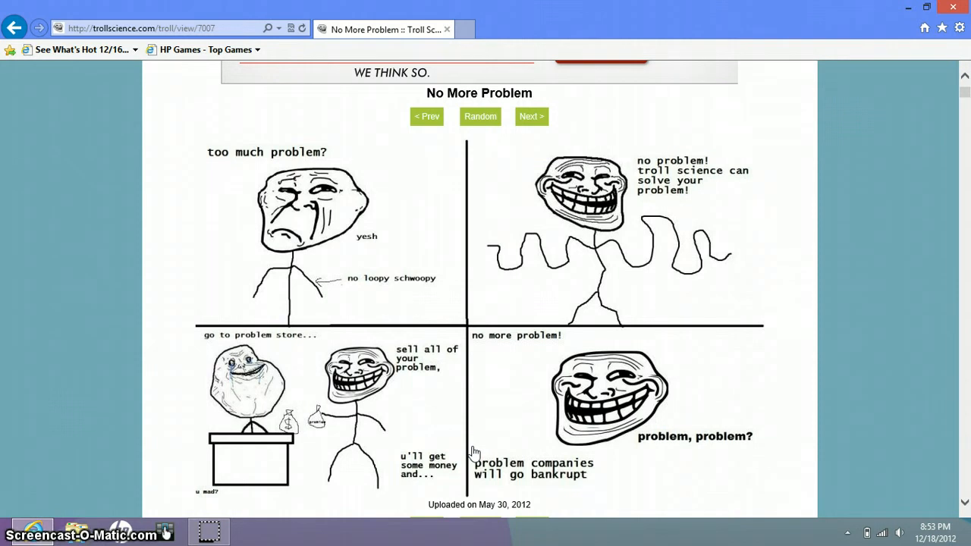
pyautogui.scroll(-3)
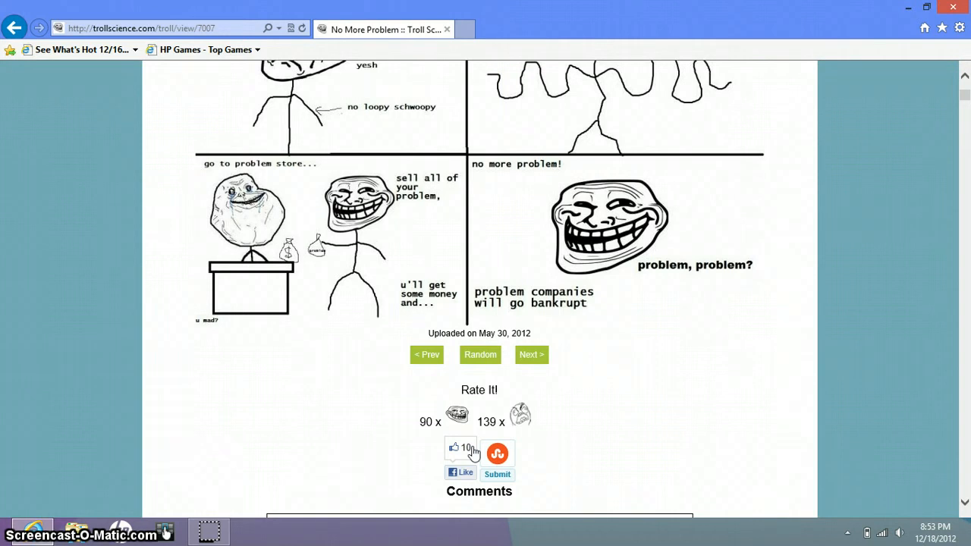
pyautogui.scroll(-3)
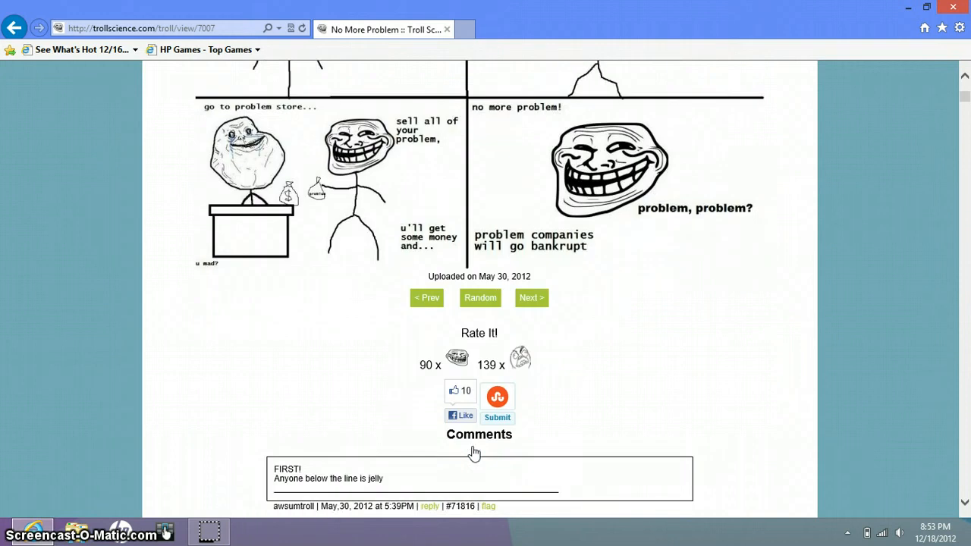
pyautogui.scroll(3)
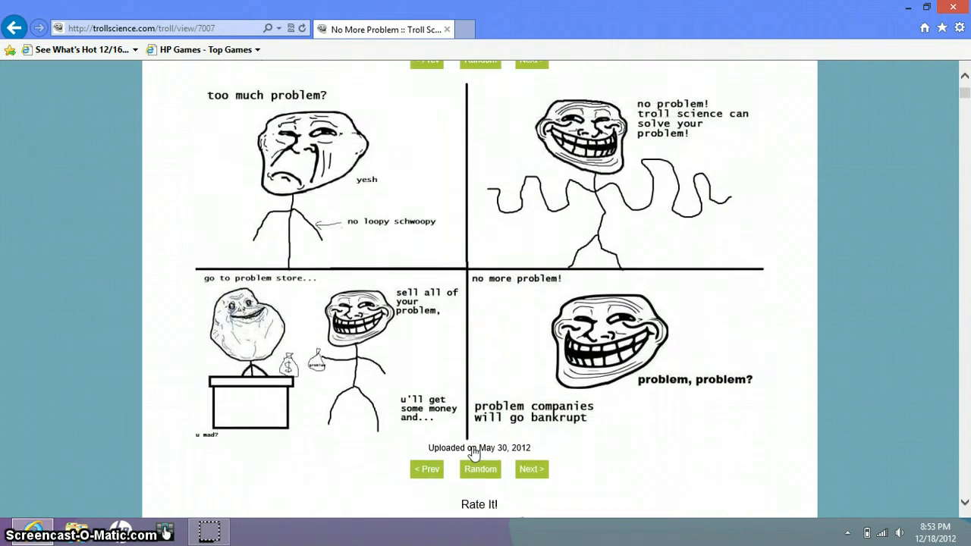
# Load the random comic 'Loanz', read it to its rating counts, and request another random comic
pyautogui.click(479, 469)
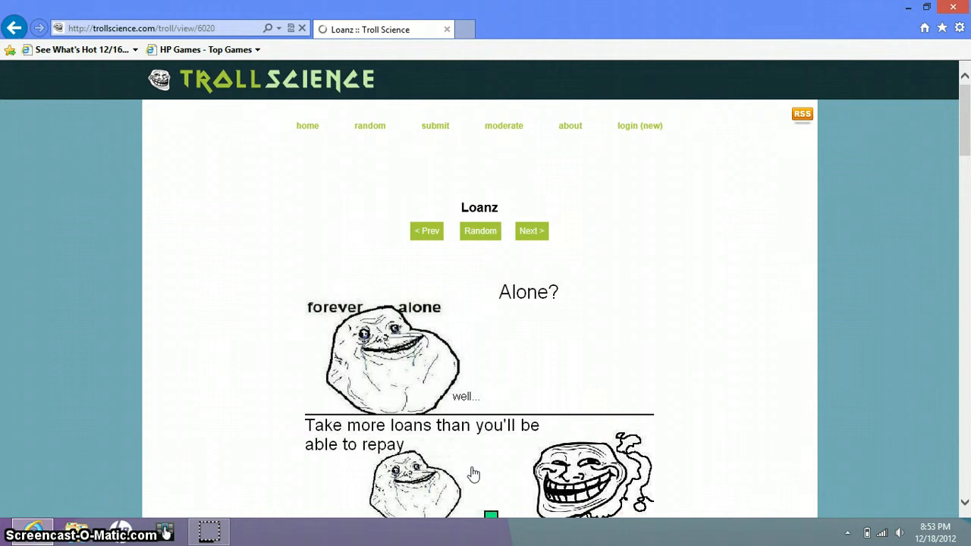
pyautogui.scroll(-3)
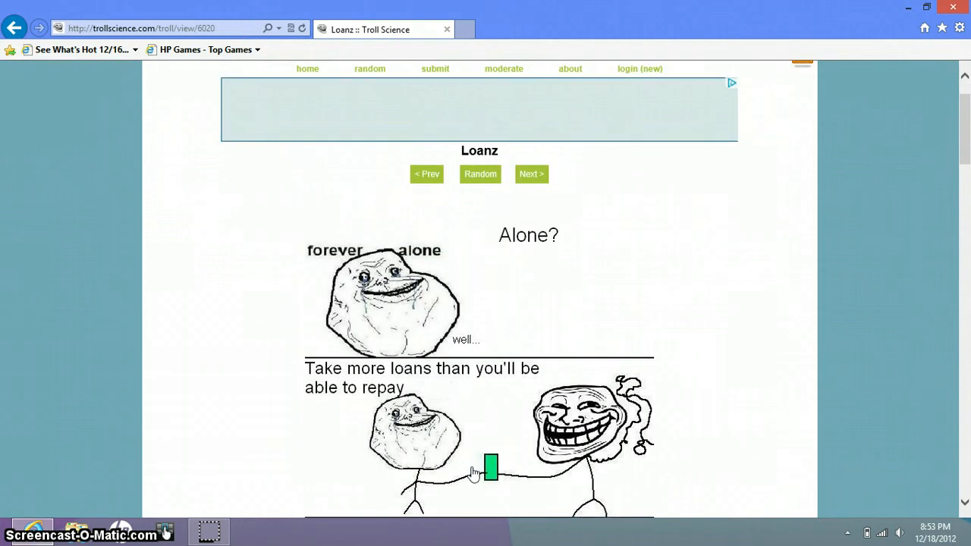
pyautogui.scroll(-3)
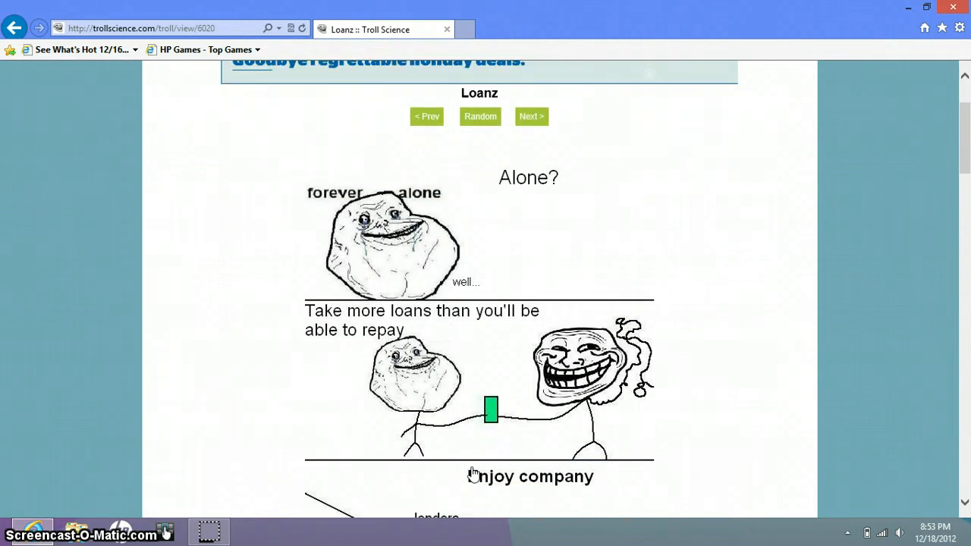
pyautogui.scroll(-3)
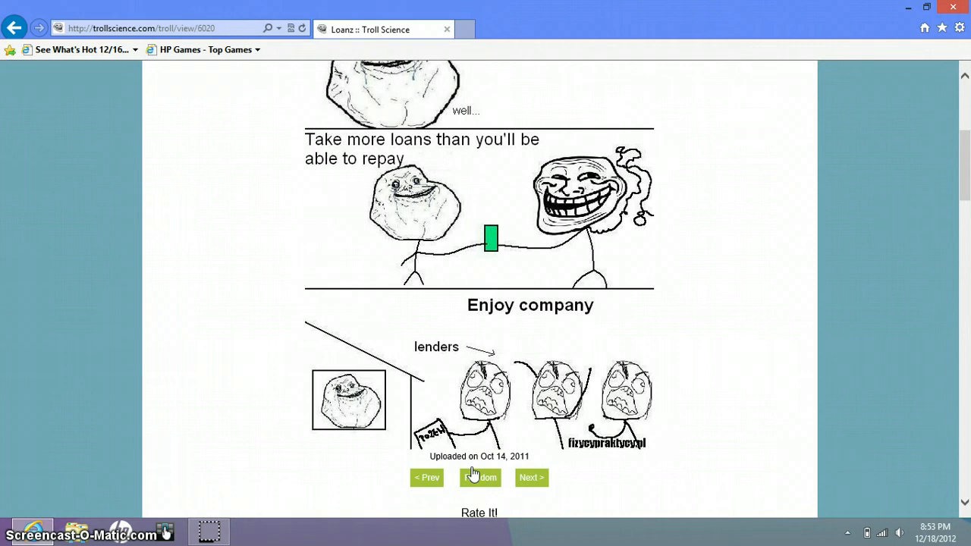
pyautogui.scroll(-3)
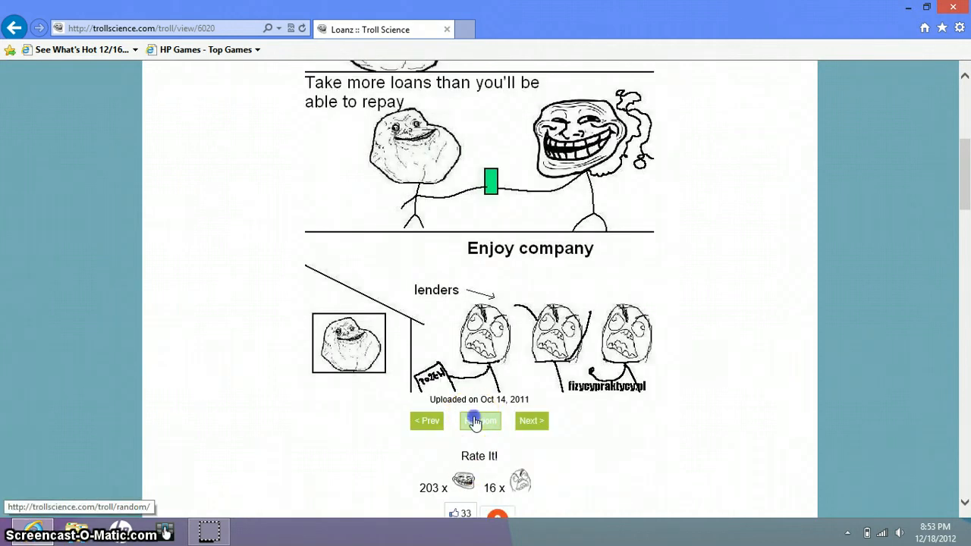
pyautogui.click(479, 420)
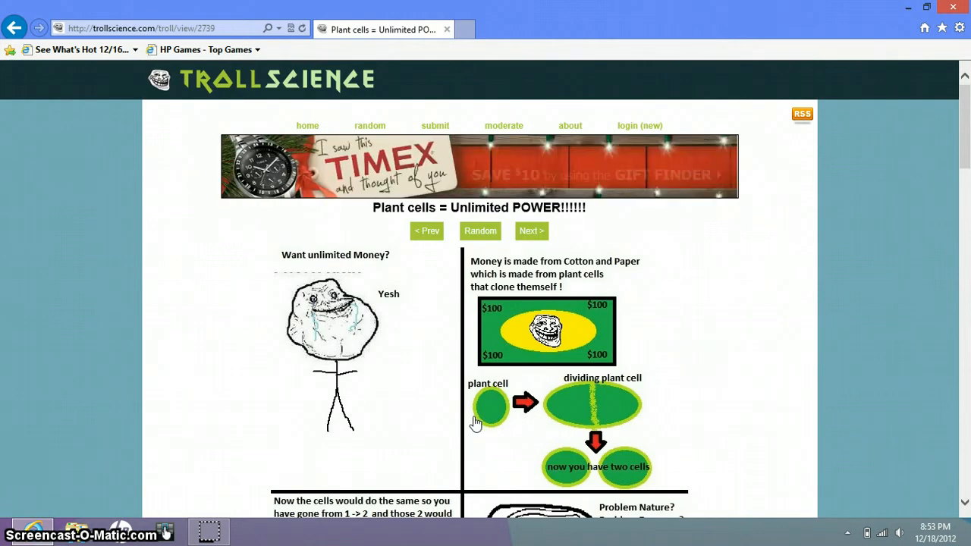
# Read 'Plant cells = Unlimited POWER!!!!!!' to its rating counts and request another random comic
pyautogui.scroll(-3)
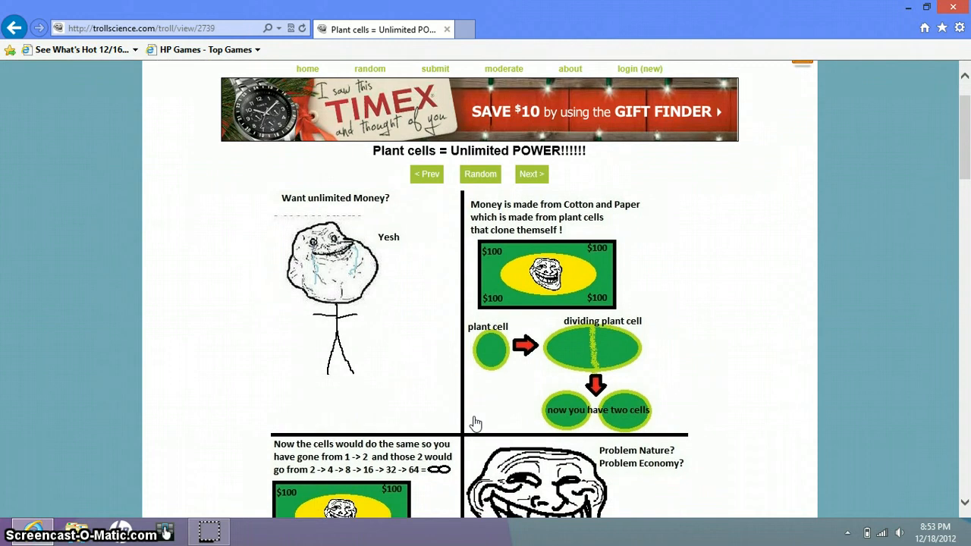
pyautogui.scroll(-3)
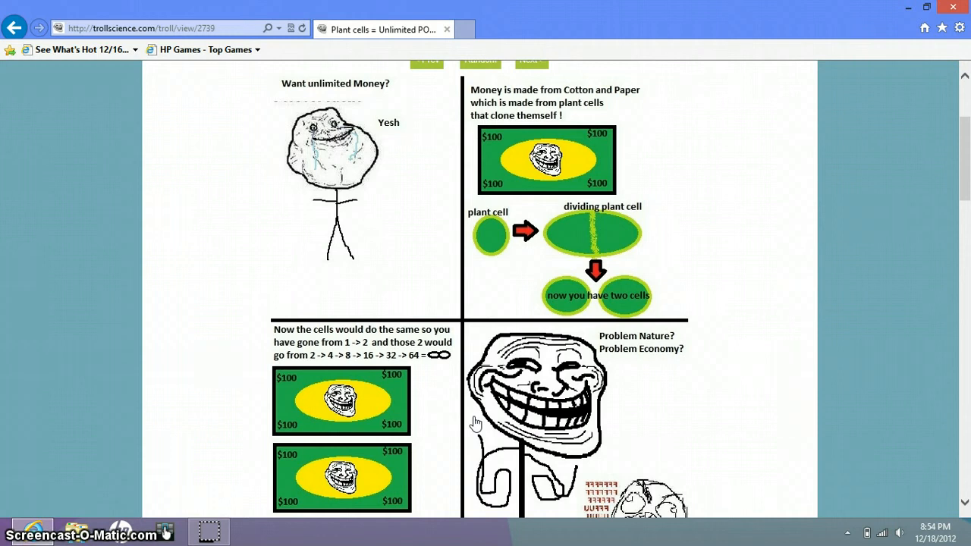
pyautogui.scroll(-3)
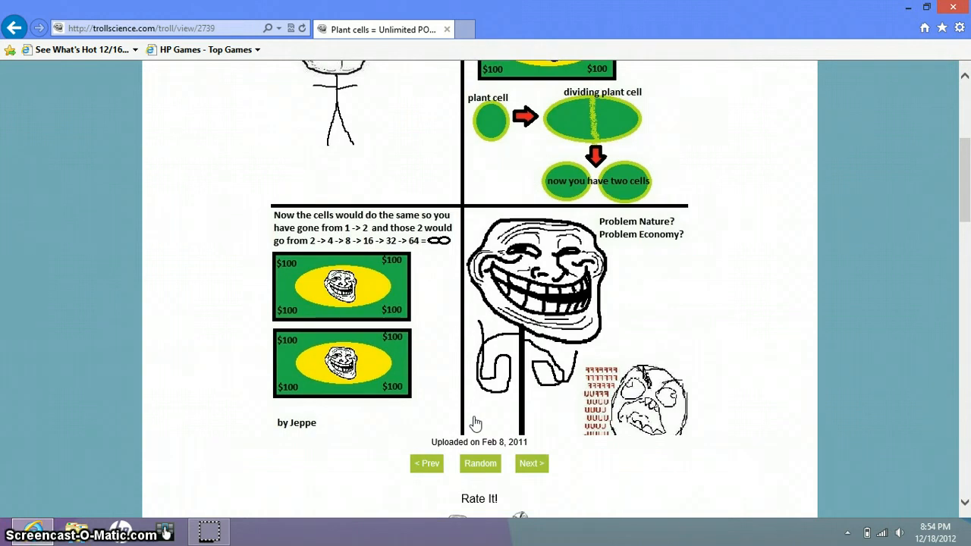
pyautogui.scroll(-3)
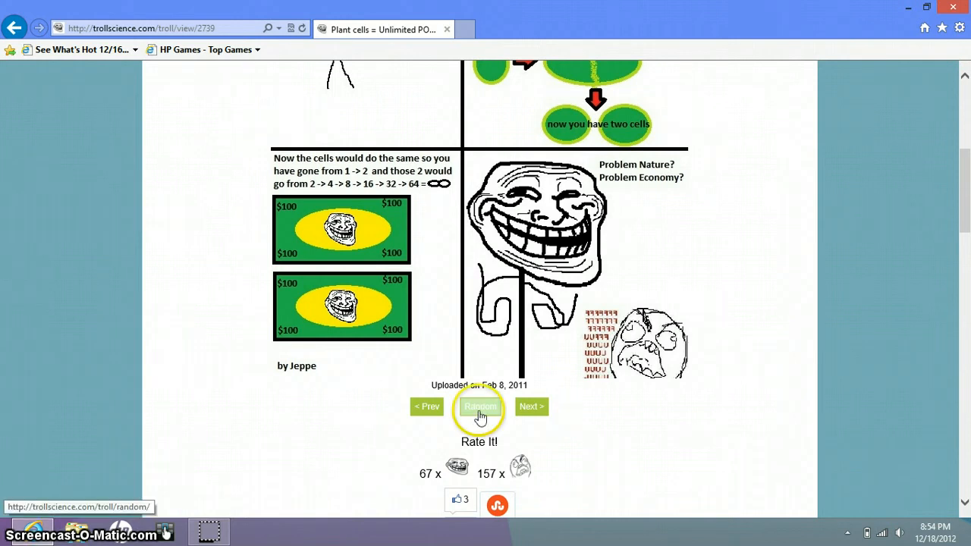
pyautogui.click(480, 406)
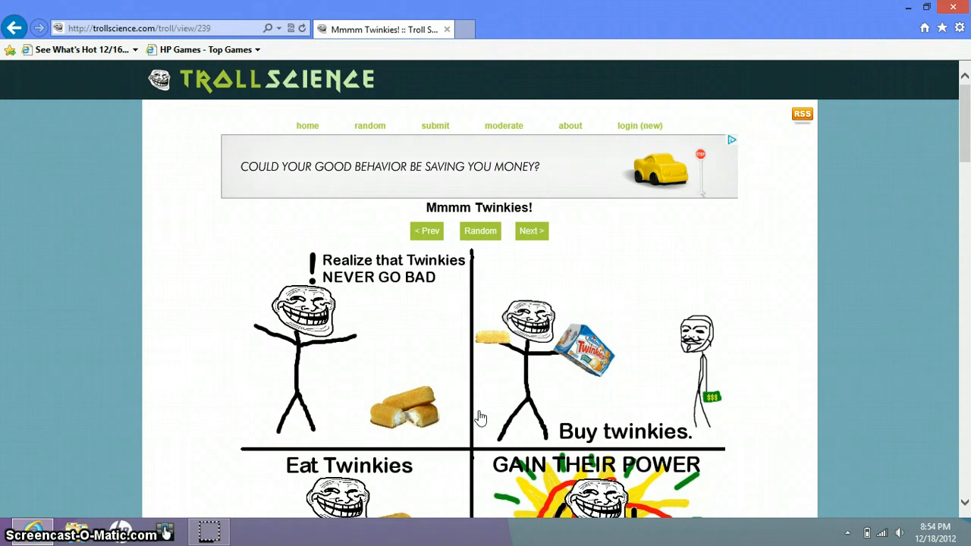
# Read 'Mmmm Twinkies!' to its rating counts and request another random comic
pyautogui.scroll(-3)
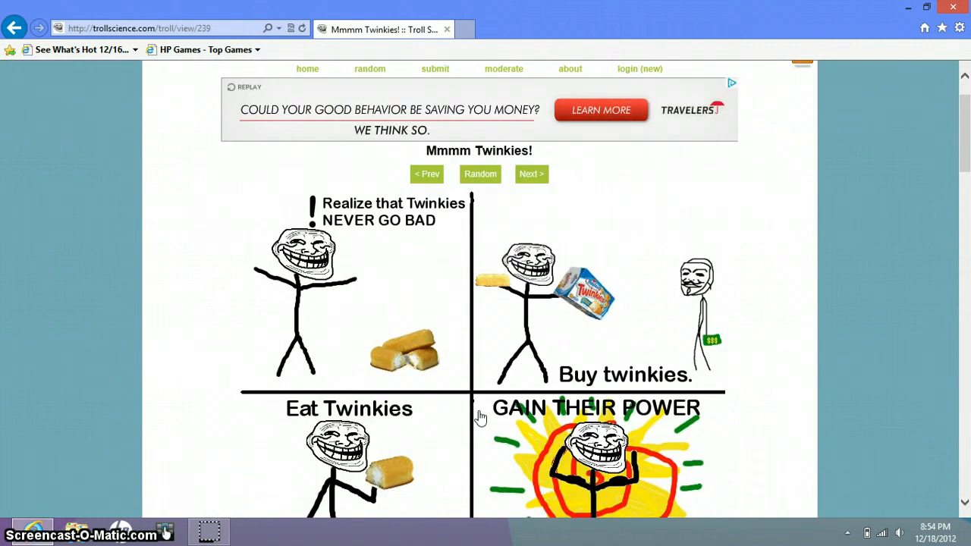
pyautogui.scroll(-3)
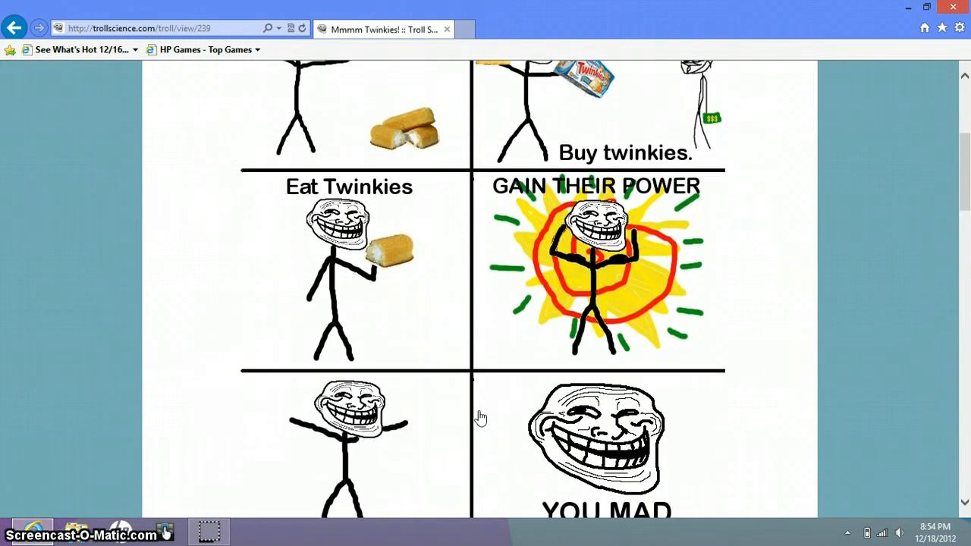
pyautogui.scroll(-3)
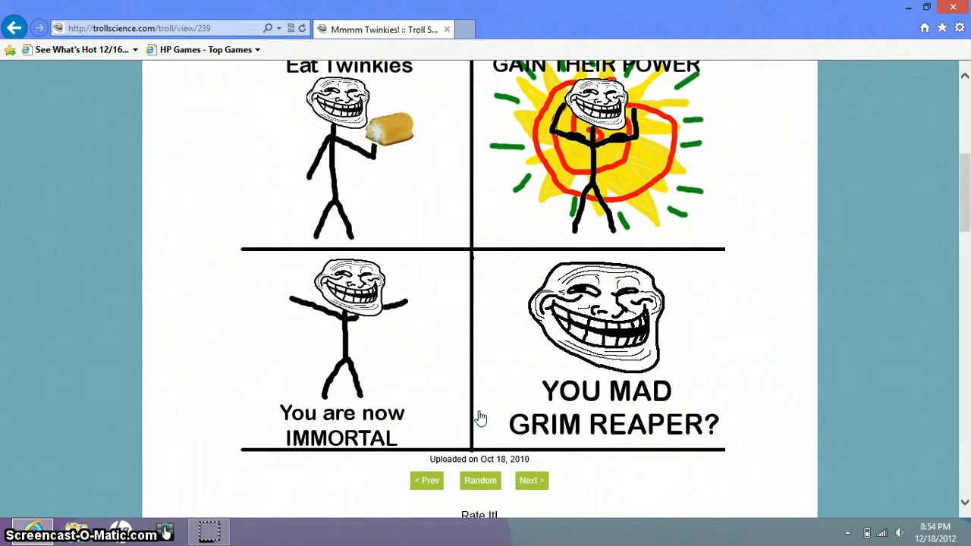
pyautogui.scroll(-3)
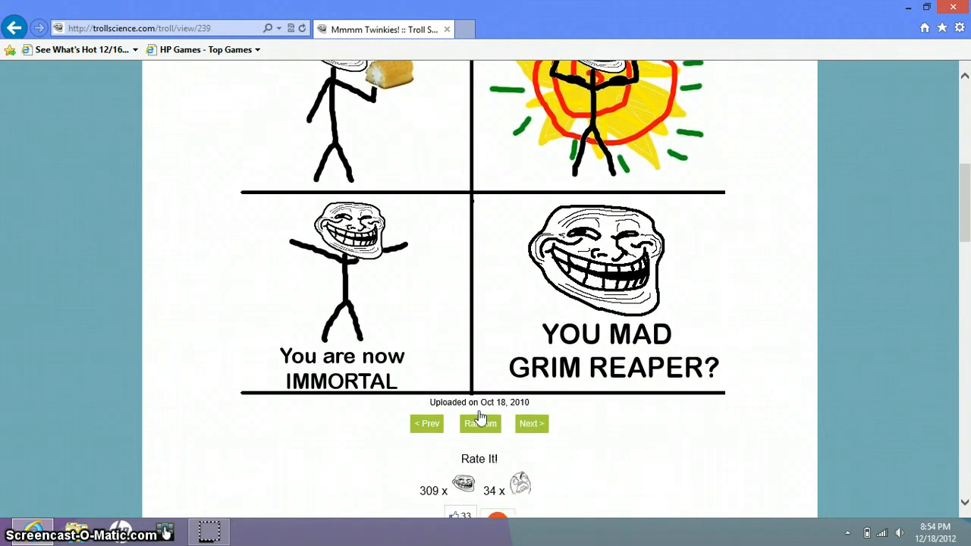
pyautogui.click(480, 423)
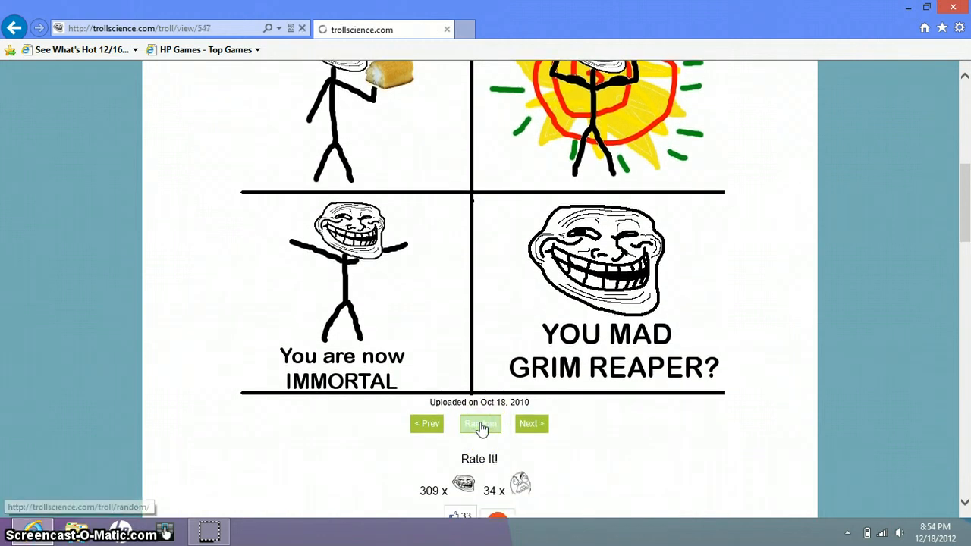
pyautogui.click(479, 424)
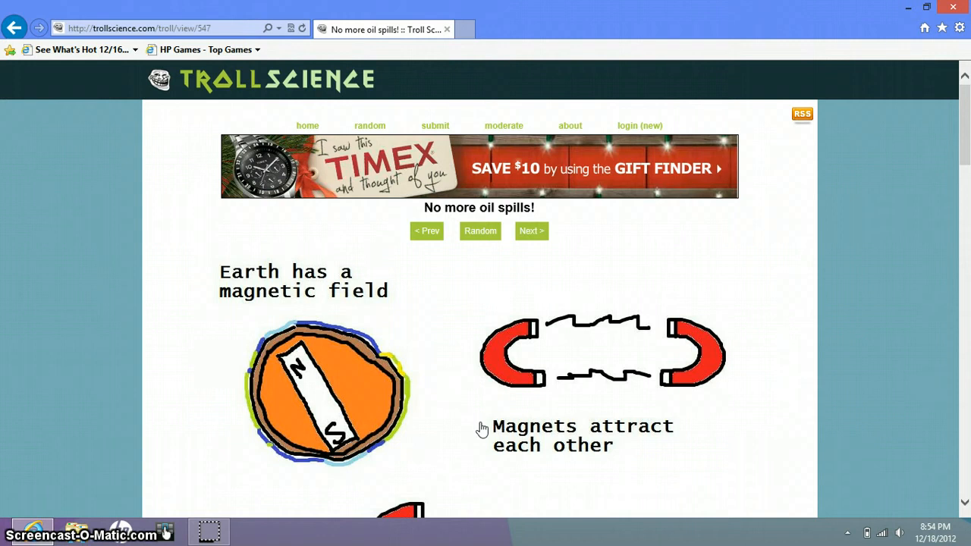
# Read 'No more oil spills!' to its rating counts and request another random comic
pyautogui.scroll(-3)
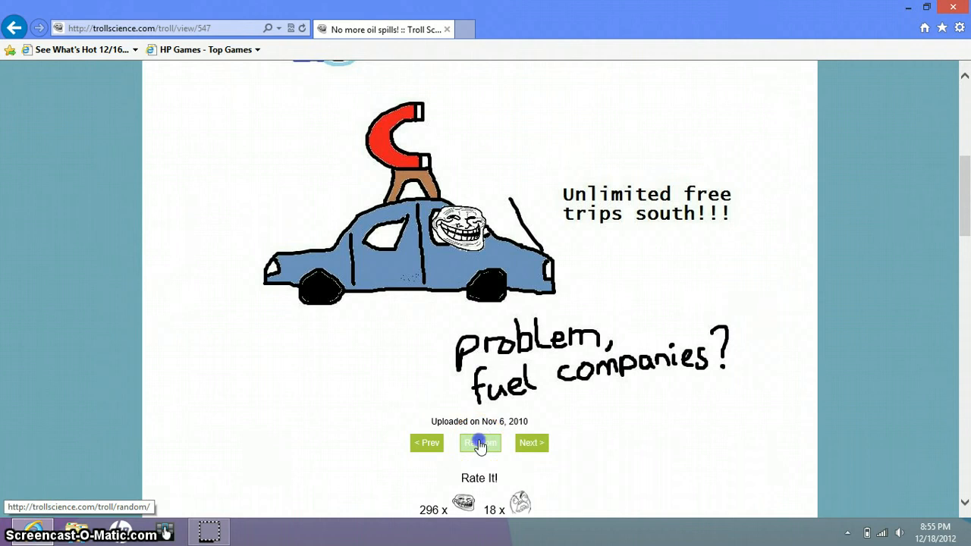
pyautogui.click(479, 443)
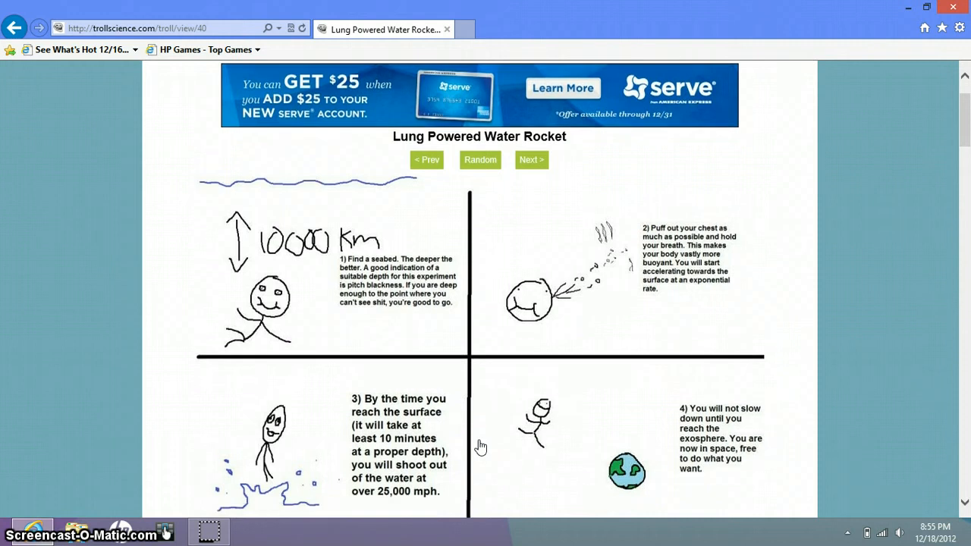
# Read 'Lung Powered Water Rocket' through all four panels to its Oct 2, 2010 upload date, then request a random comic
pyautogui.scroll(-3)
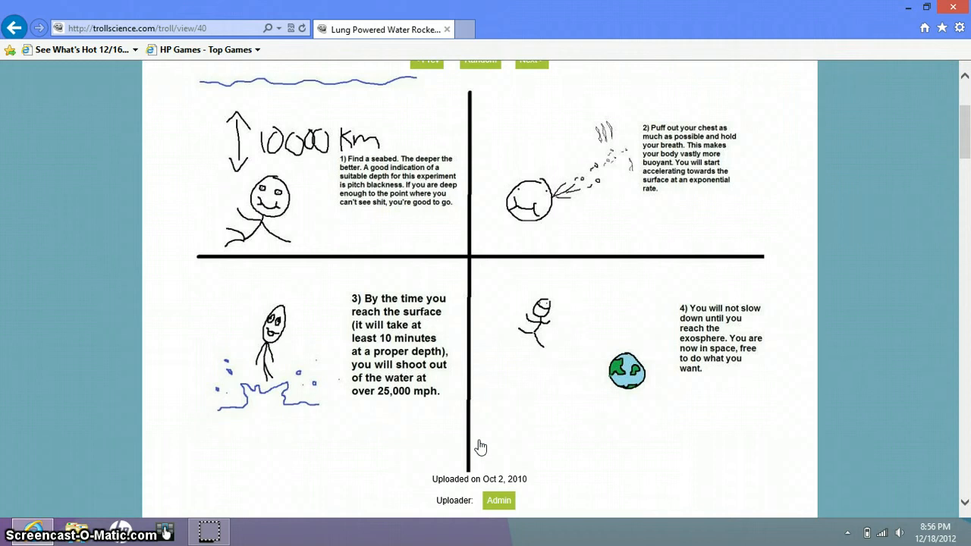
pyautogui.scroll(-3)
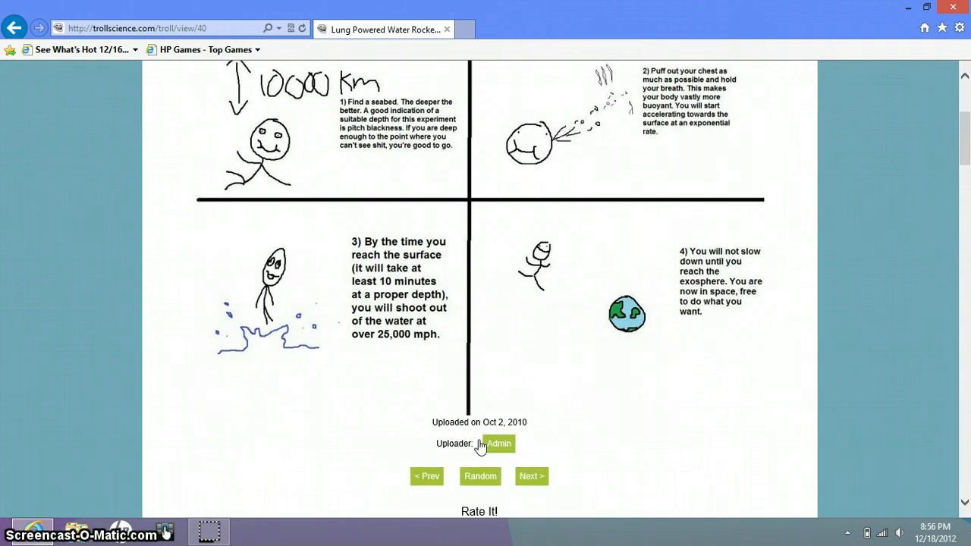
pyautogui.click(479, 476)
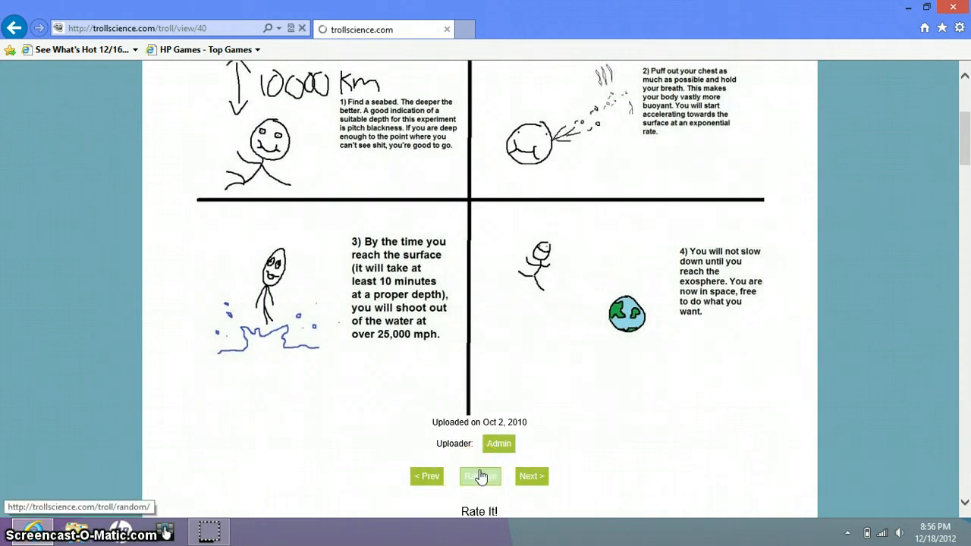
# Load the random comic 'Infinite knowledge', read it to its Mar 23, 2011 upload date and ratings, and request another
pyautogui.click(479, 476)
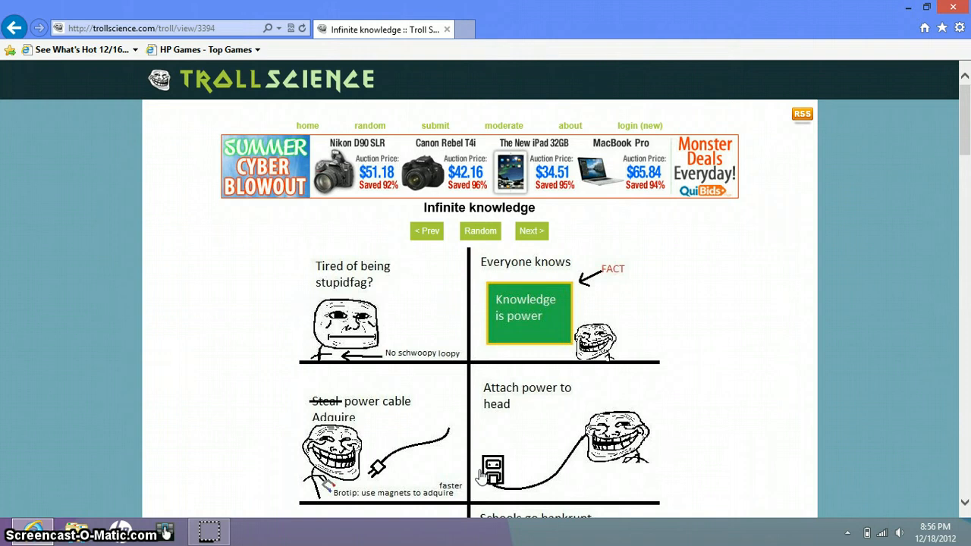
pyautogui.scroll(-3)
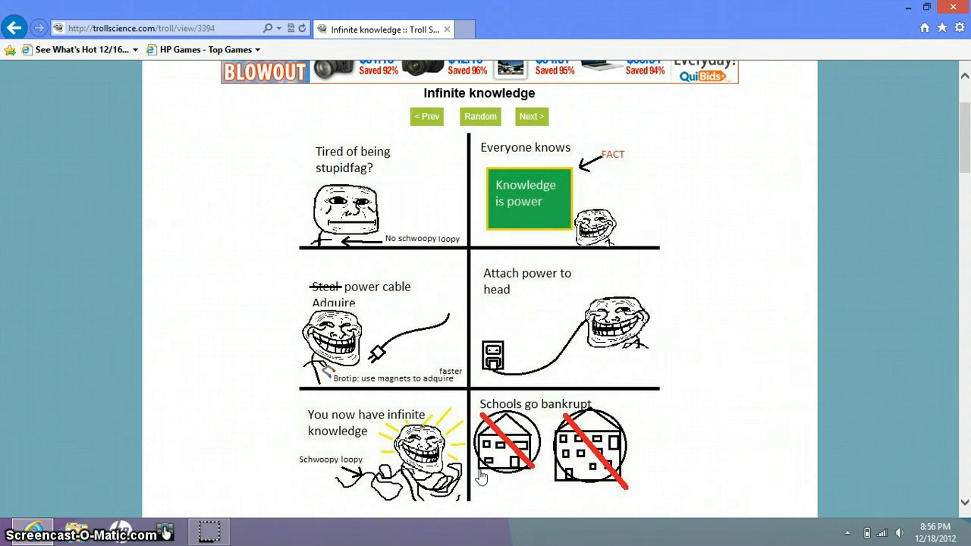
pyautogui.scroll(-3)
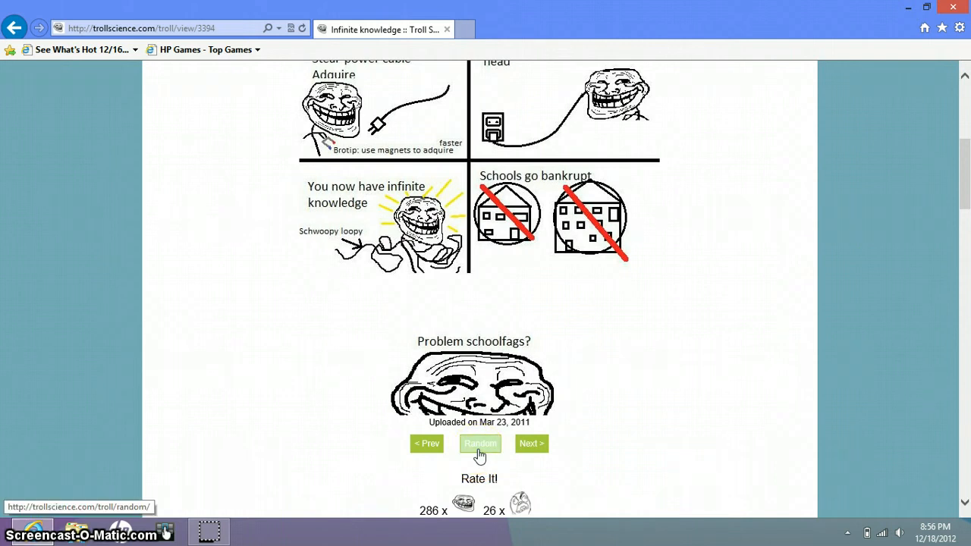
pyautogui.click(479, 443)
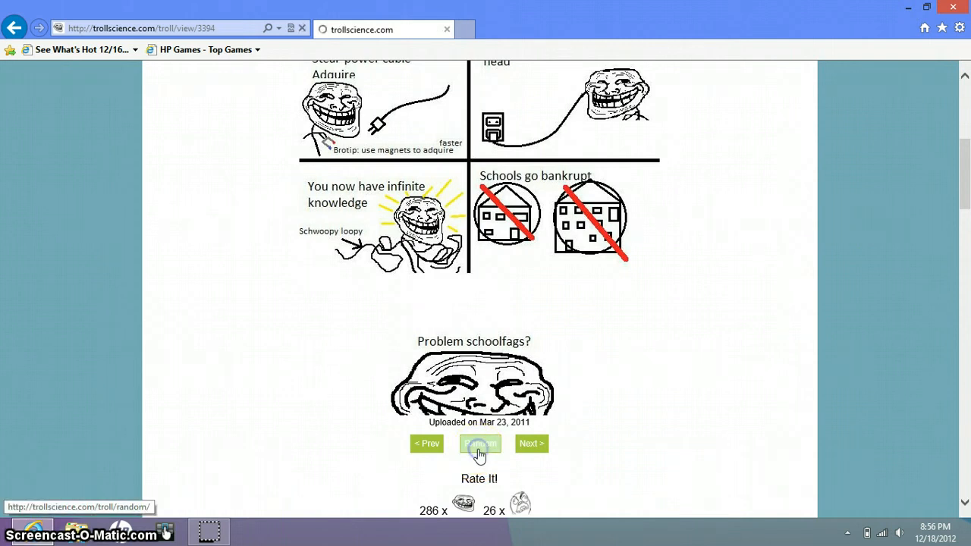
# Read Infinite energy down to its Dec 19, 2010 upload date, then request another random comic
pyautogui.click(479, 443)
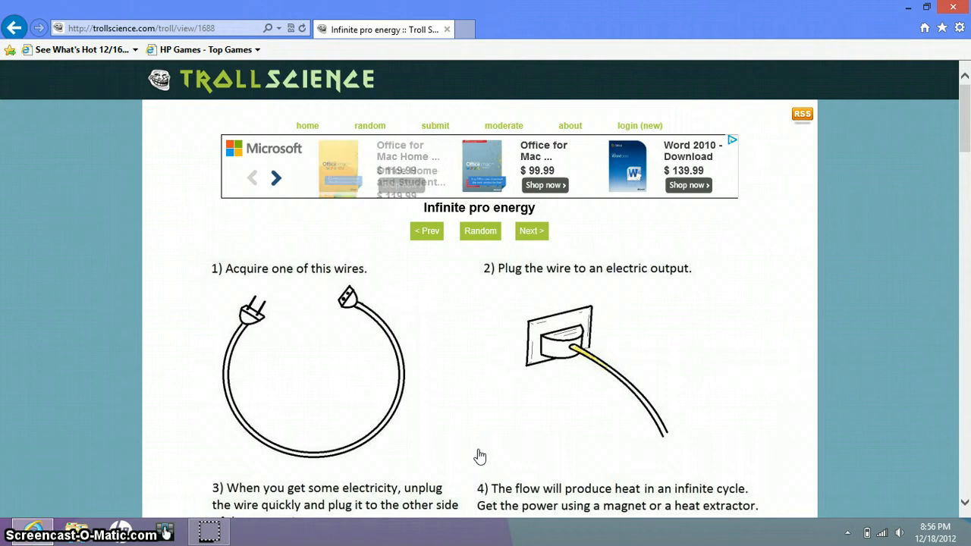
pyautogui.scroll(-3)
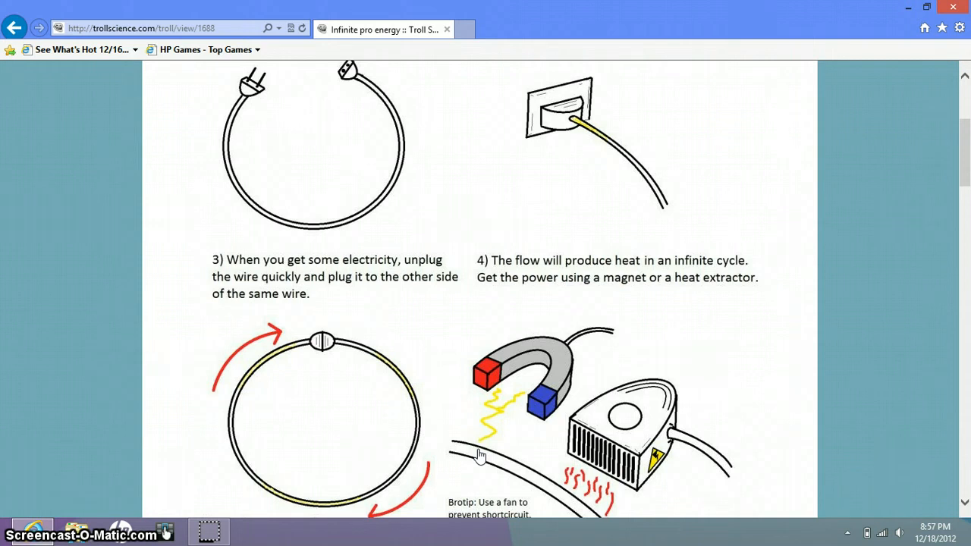
pyautogui.scroll(-3)
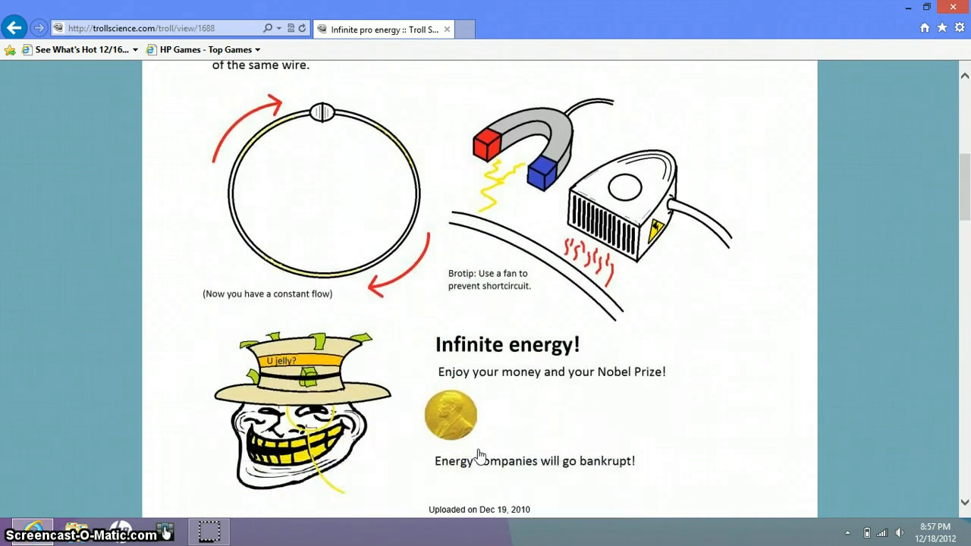
pyautogui.scroll(-3)
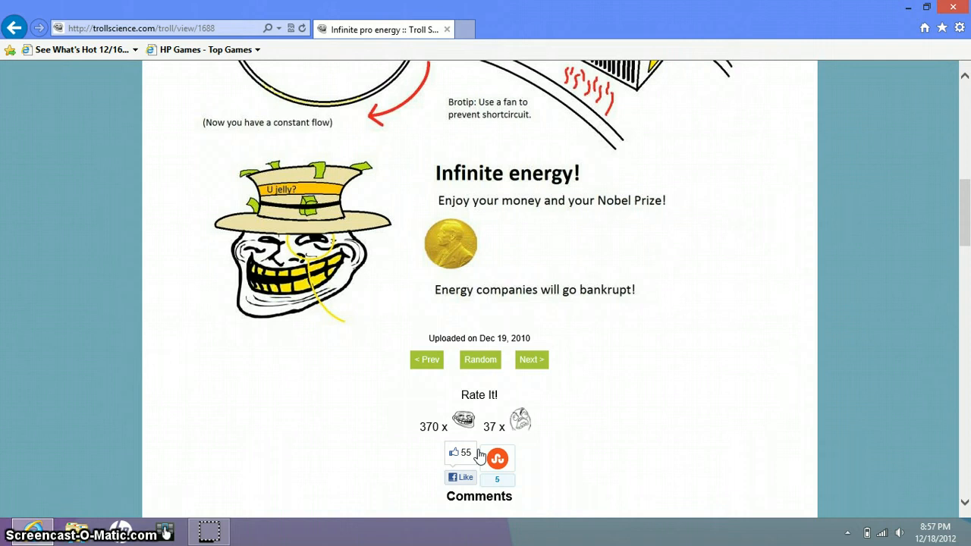
pyautogui.click(480, 360)
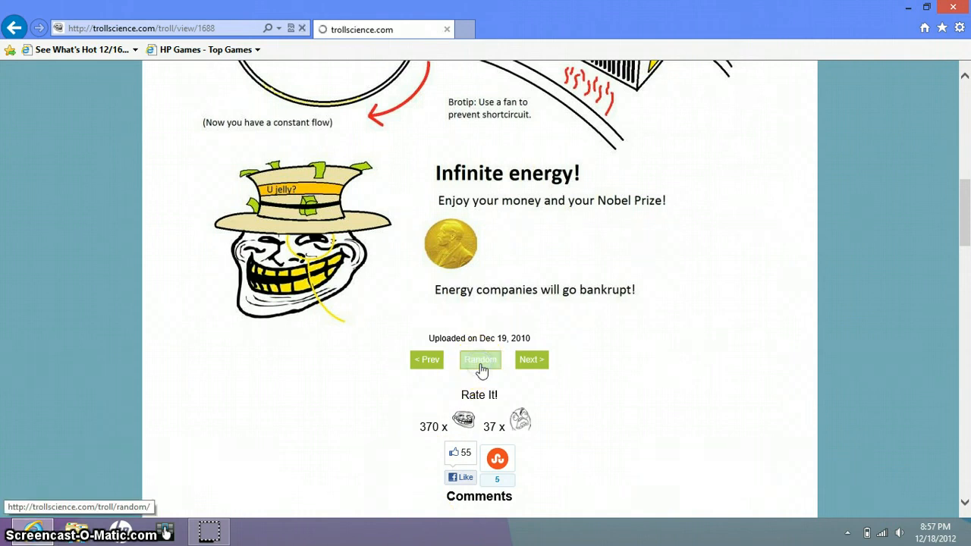
# Read Problem, Gravity? down to its Apr 7, 2011 upload date, then request another random comic
pyautogui.click(480, 360)
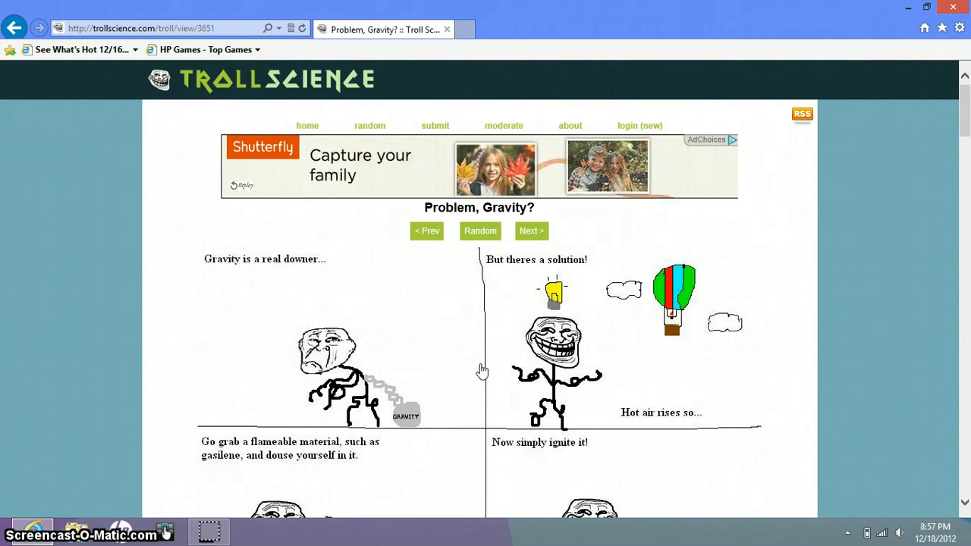
pyautogui.scroll(-3)
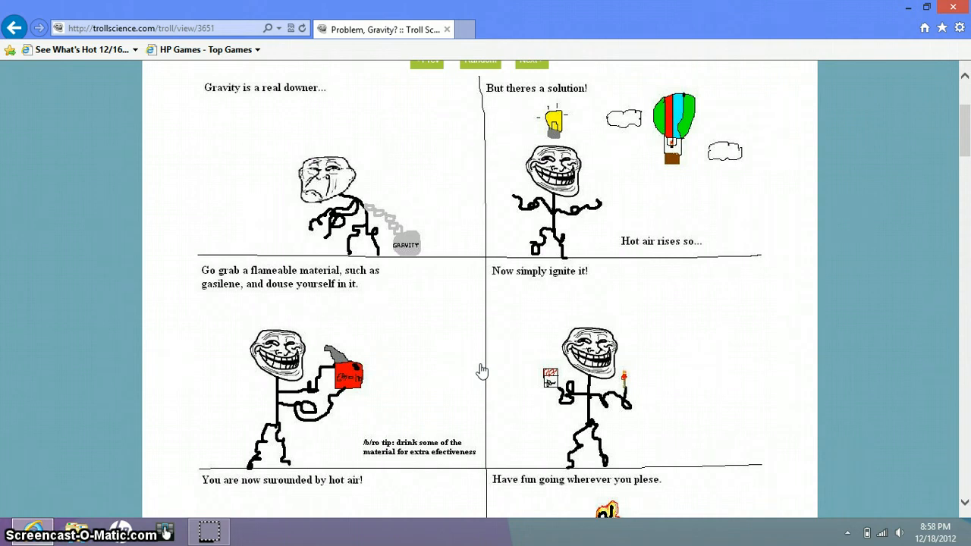
pyautogui.scroll(-3)
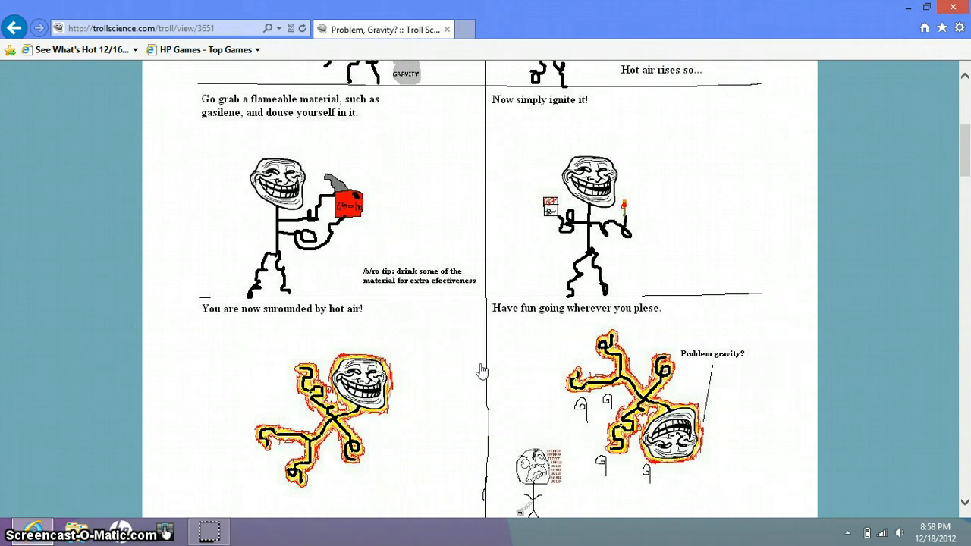
pyautogui.scroll(-3)
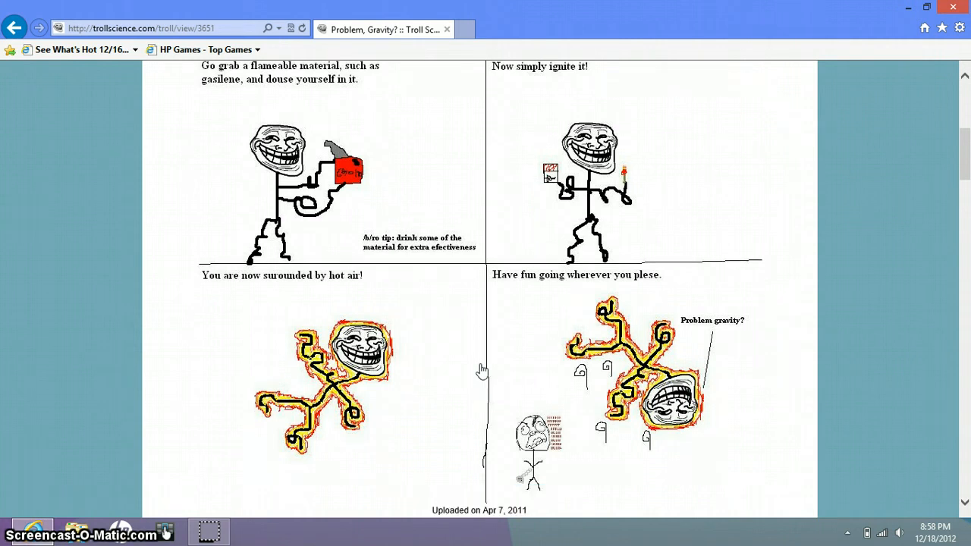
pyautogui.scroll(-3)
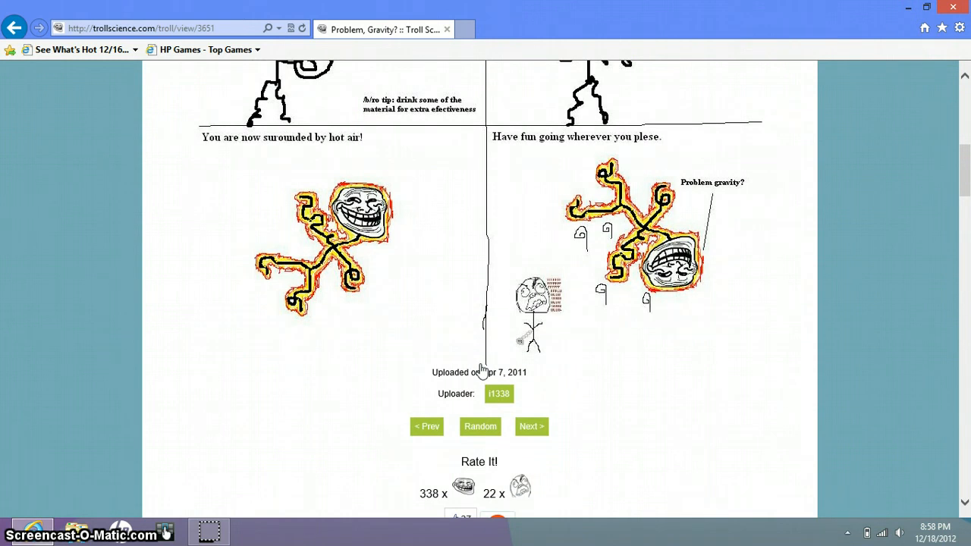
pyautogui.scroll(-3)
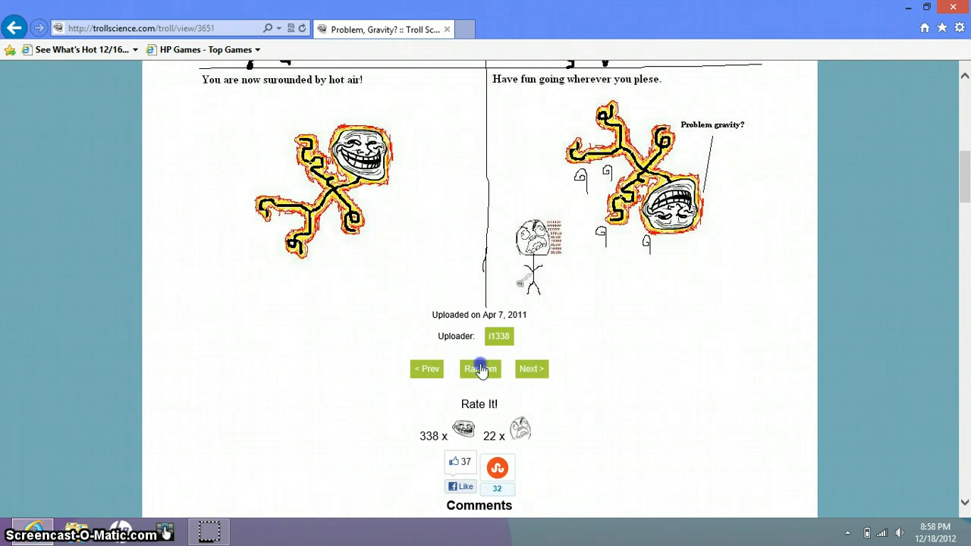
pyautogui.click(479, 369)
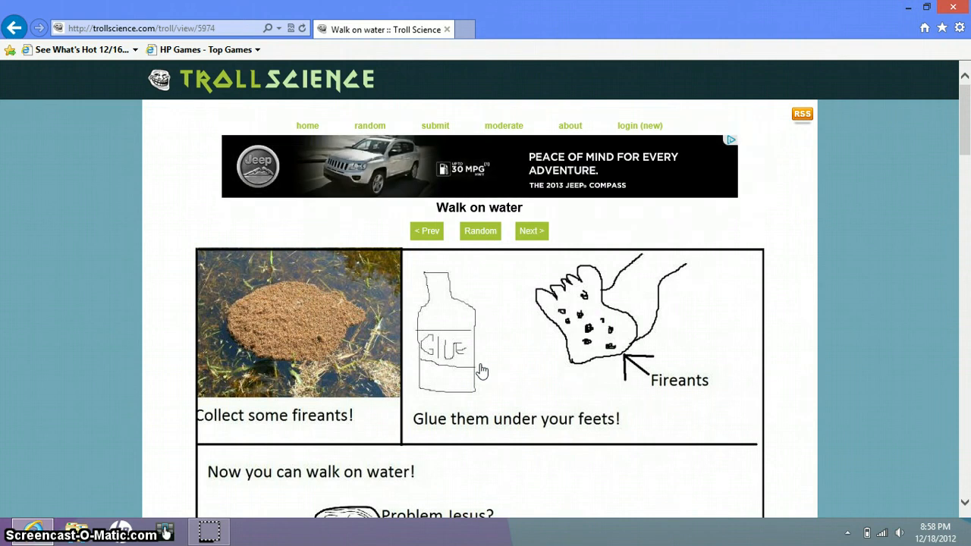
# Read Walk on water down to its Oct 13, 2011 upload date, then request another random comic
pyautogui.scroll(-3)
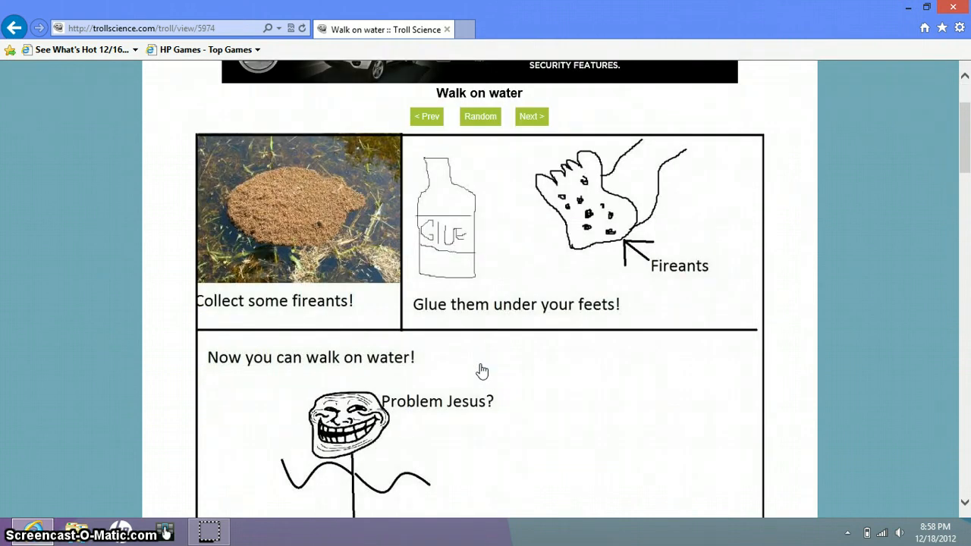
pyautogui.scroll(-3)
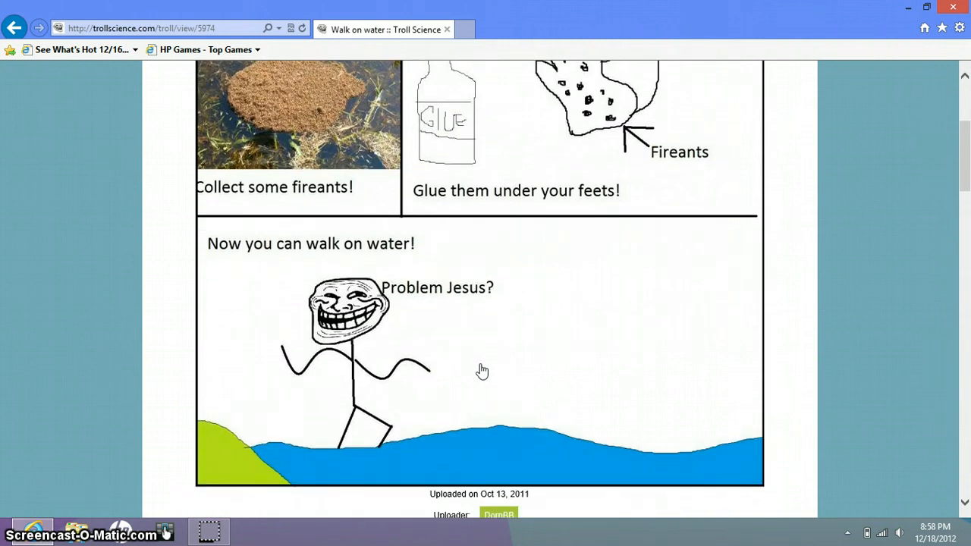
pyautogui.scroll(-3)
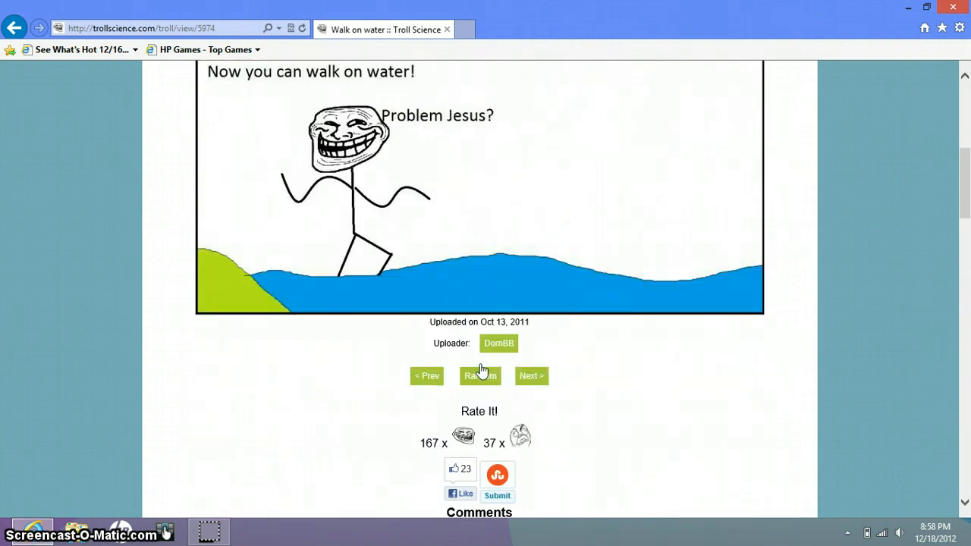
pyautogui.click(479, 376)
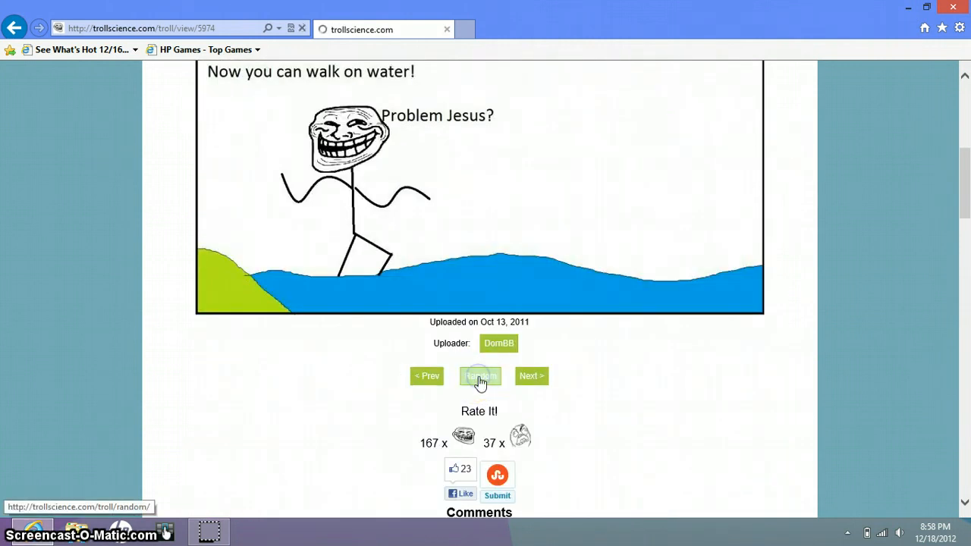
# Read Judgement Money down to its May 20, 2011 upload date, then request another random comic
pyautogui.click(479, 377)
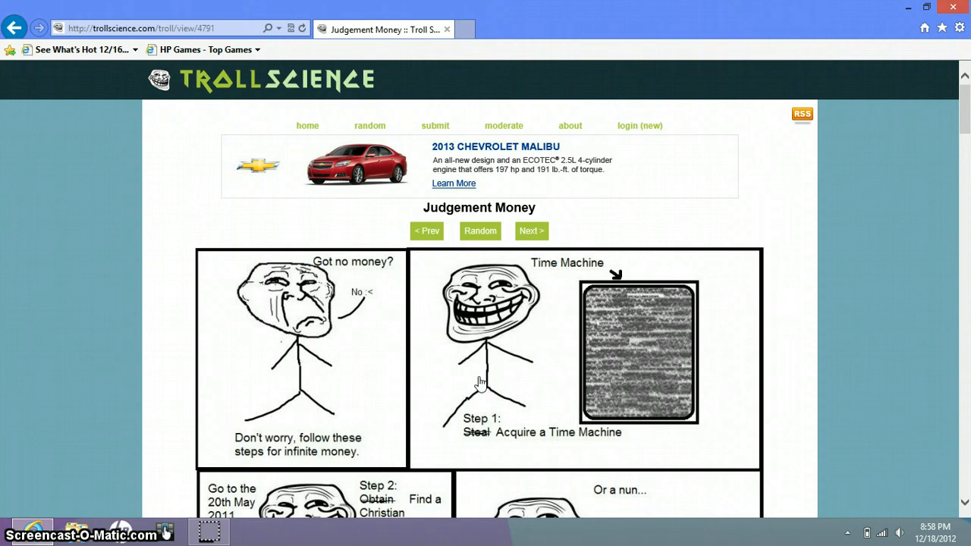
pyautogui.scroll(-3)
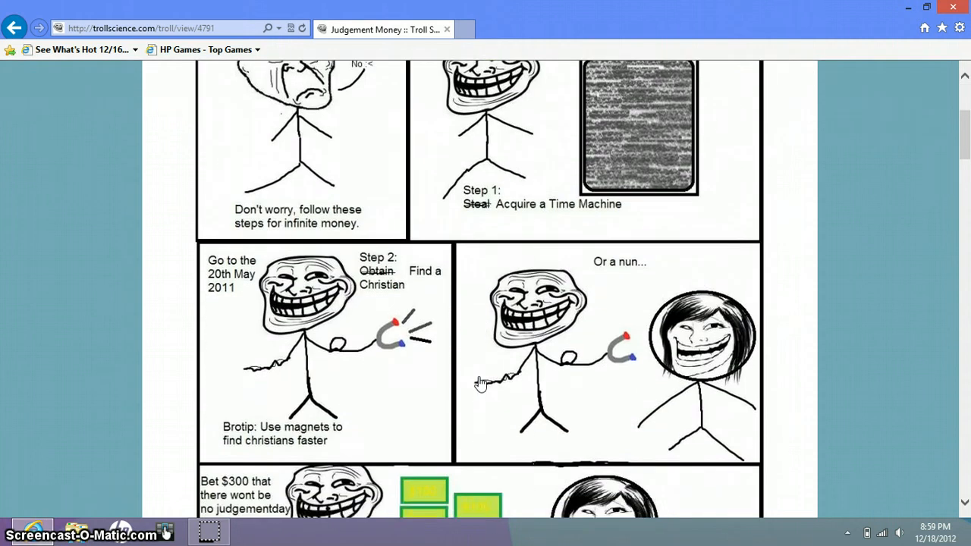
pyautogui.scroll(-3)
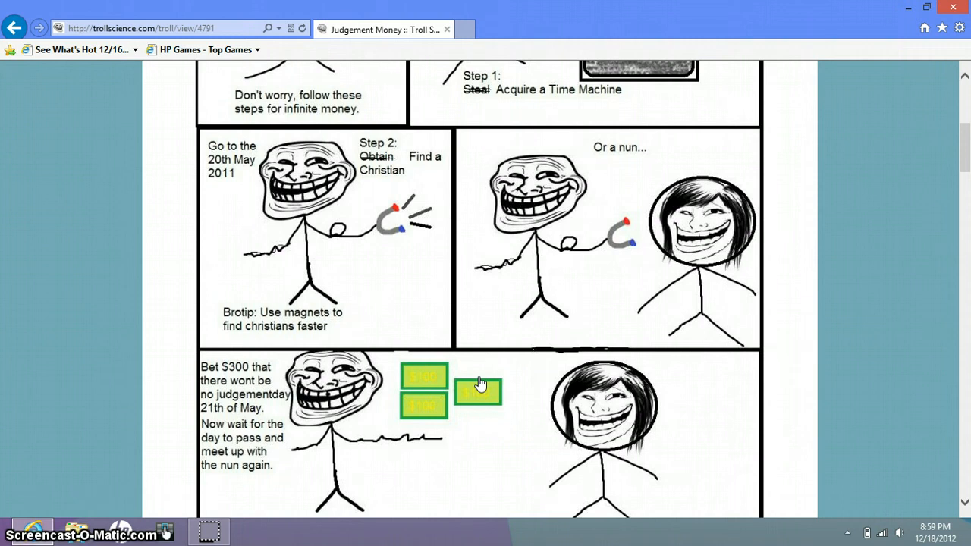
pyautogui.scroll(-3)
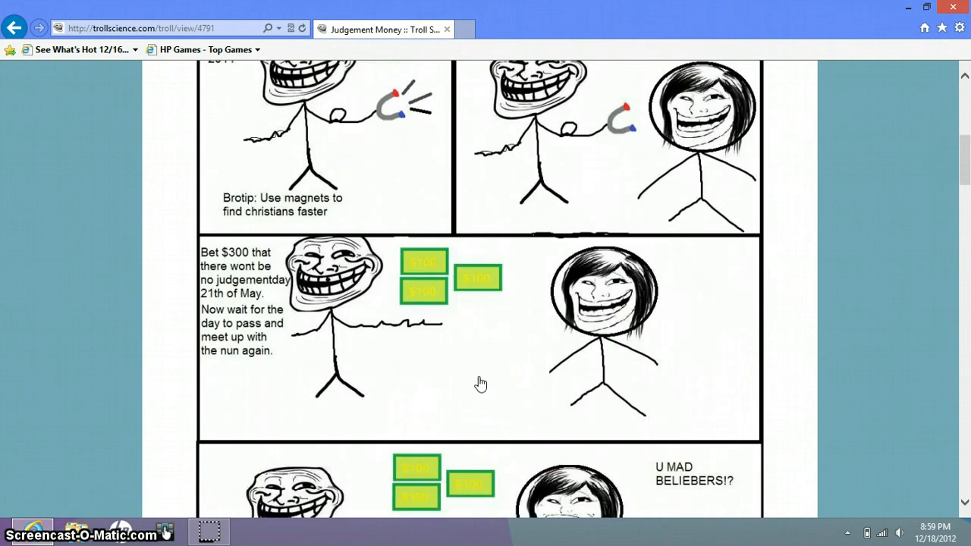
pyautogui.scroll(-3)
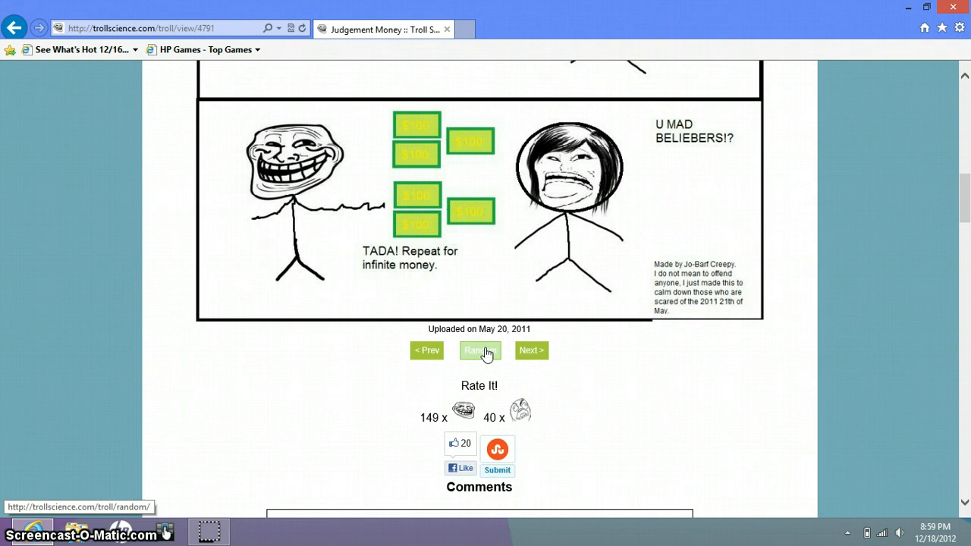
pyautogui.click(480, 349)
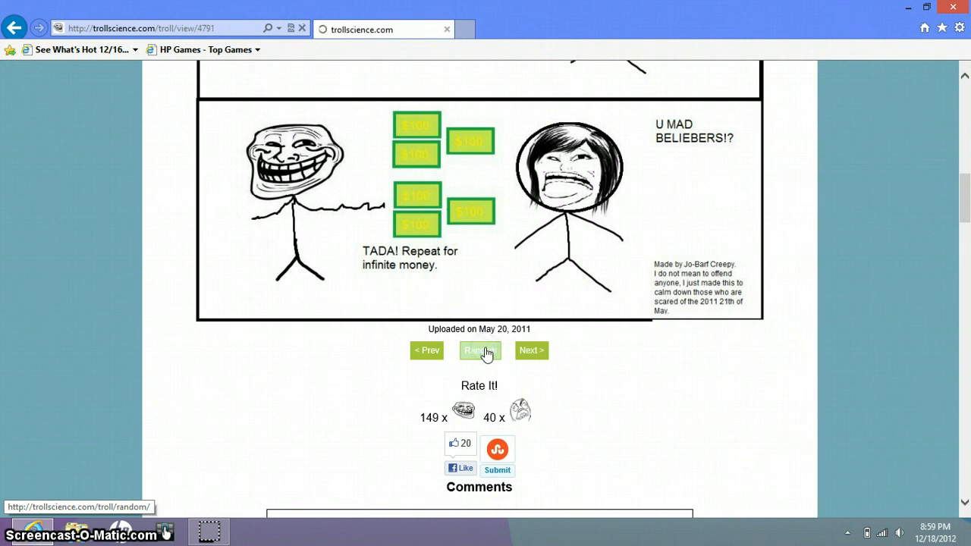
pyautogui.click(480, 350)
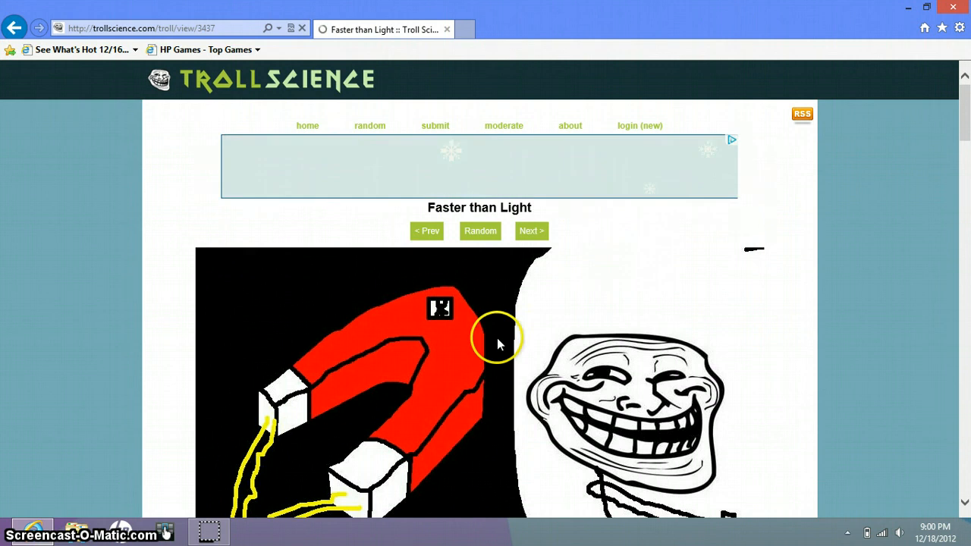
# Read Faster than Light through its final Nobel panel to its Mar 26, 2011 upload date and ratings
pyautogui.scroll(-3)
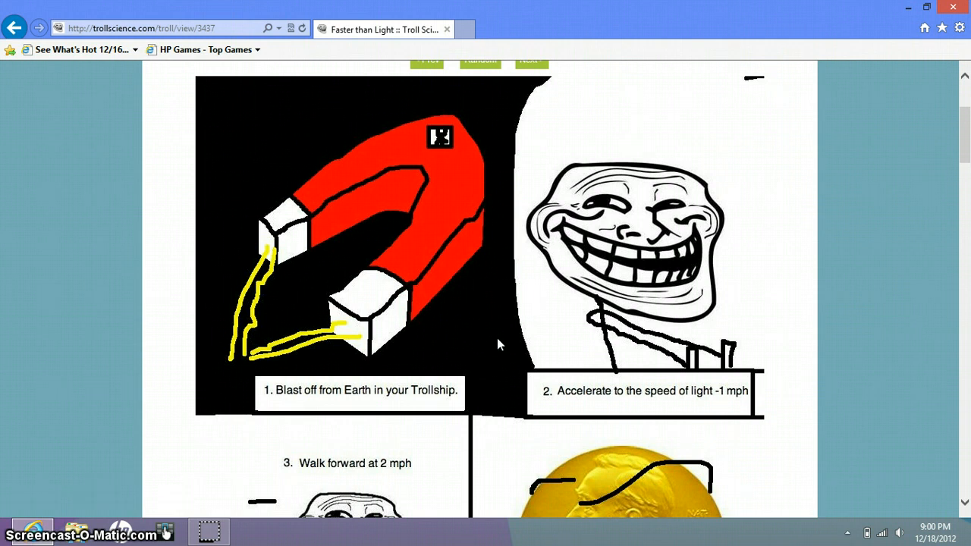
pyautogui.scroll(-3)
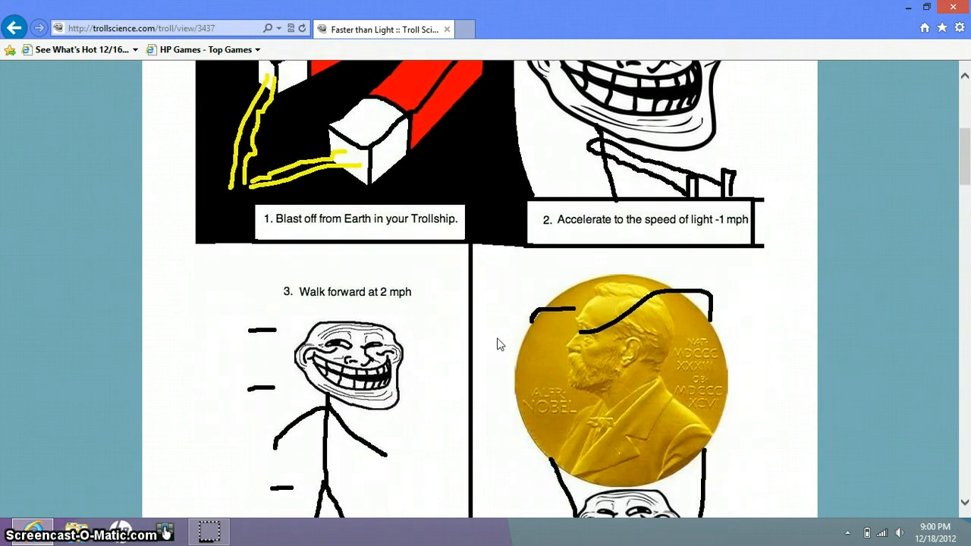
pyautogui.scroll(-3)
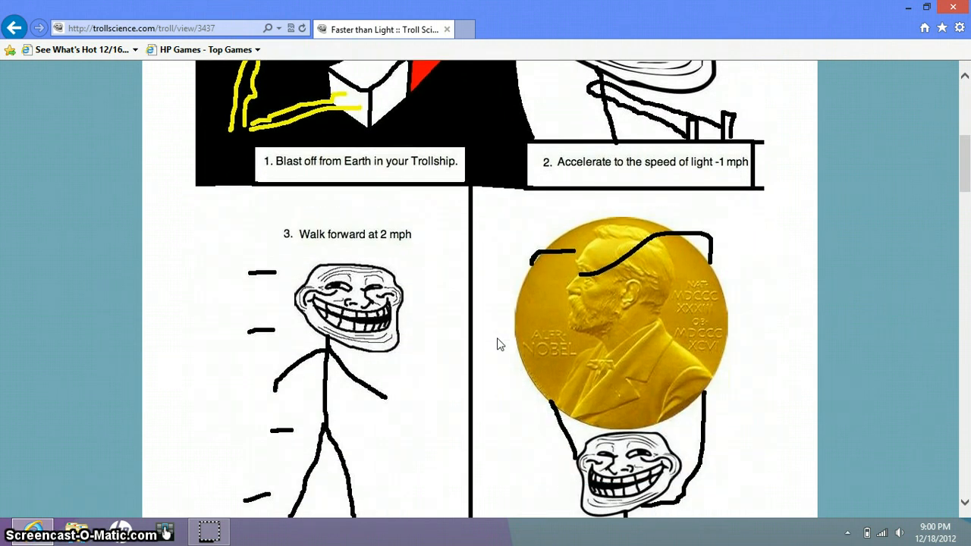
pyautogui.scroll(-3)
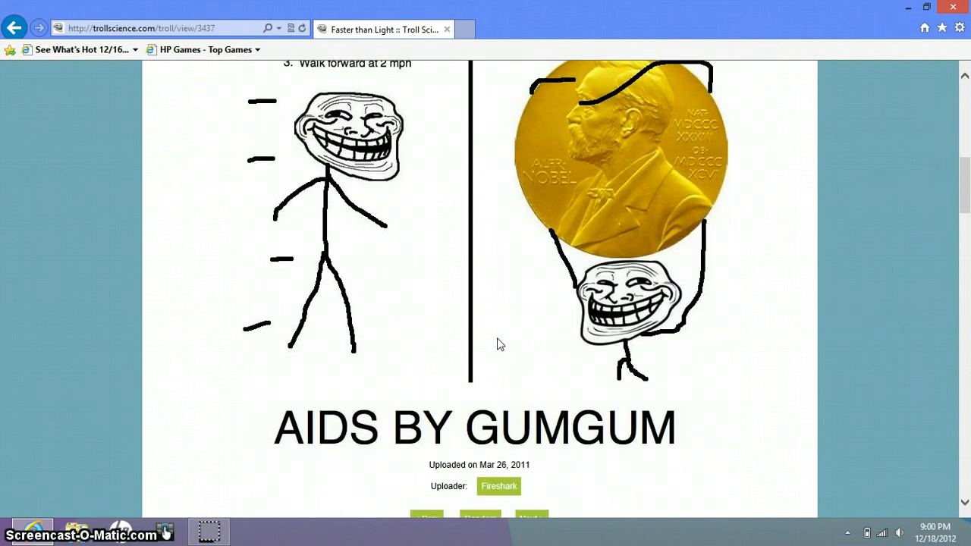
pyautogui.scroll(-3)
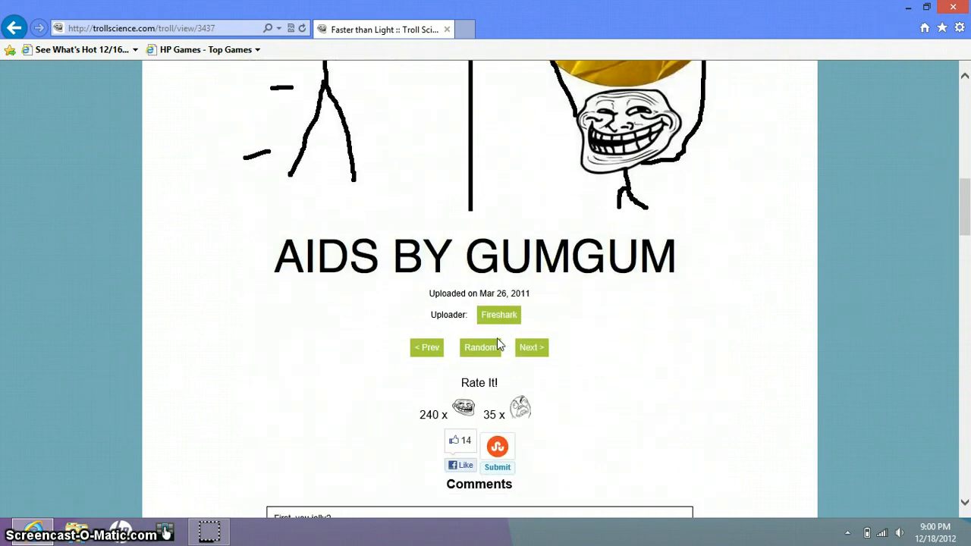